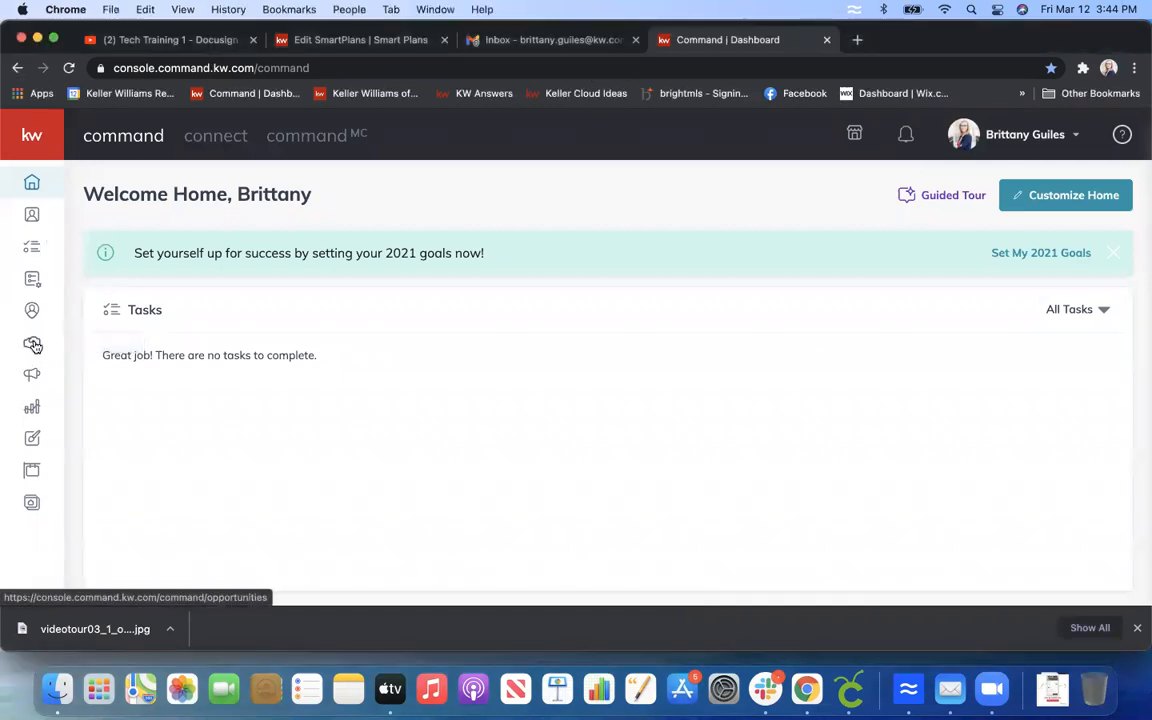
Show the Listings Cultivate stage from the Opportunities pipeline.
{"action": "left_click", "coordinate": [32, 344]}
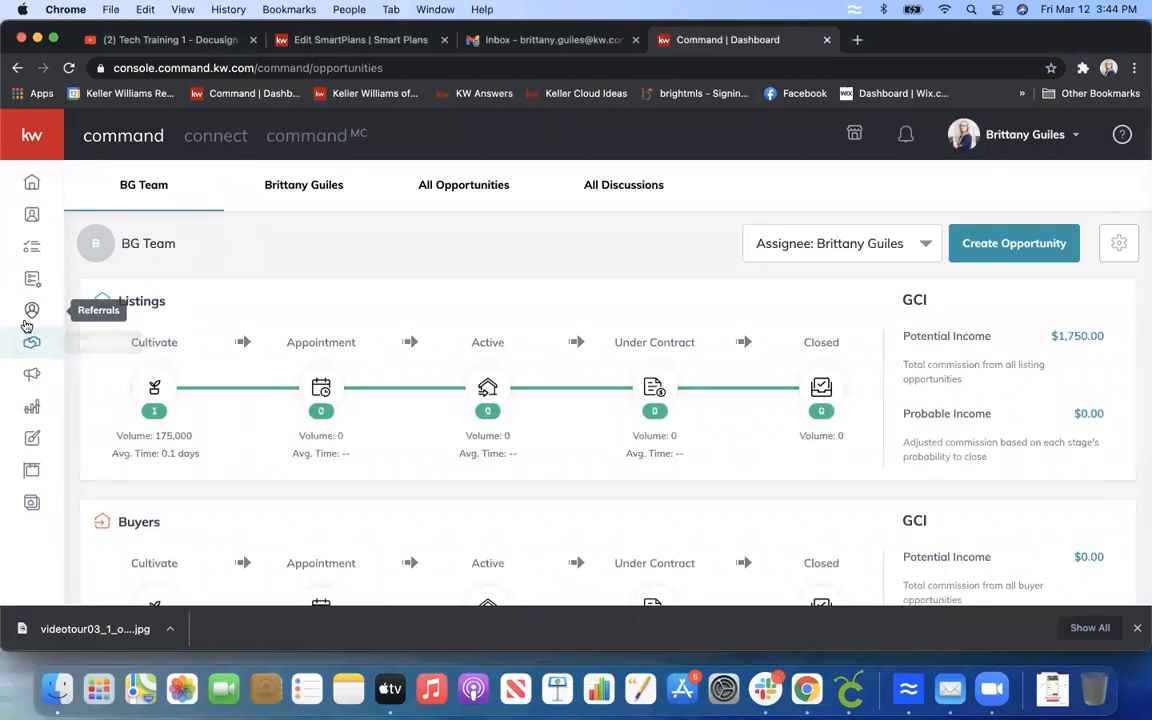
{"action": "mouse_move", "coordinate": [32, 340]}
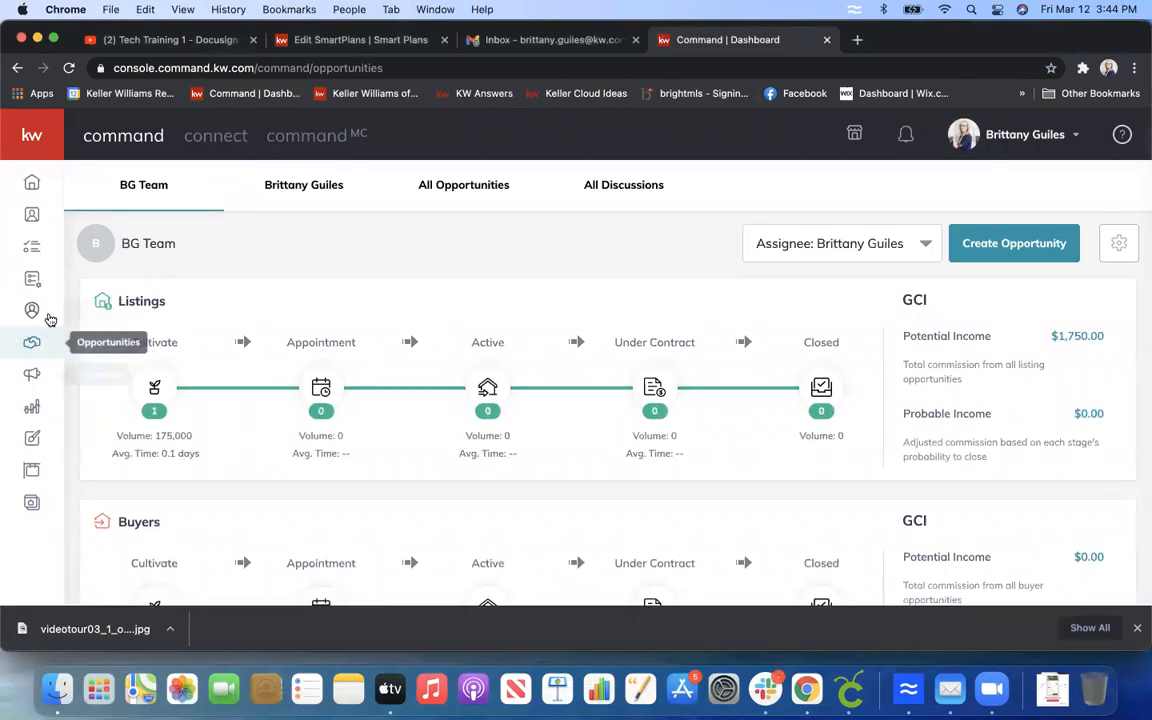
{"action": "mouse_move", "coordinate": [184, 402]}
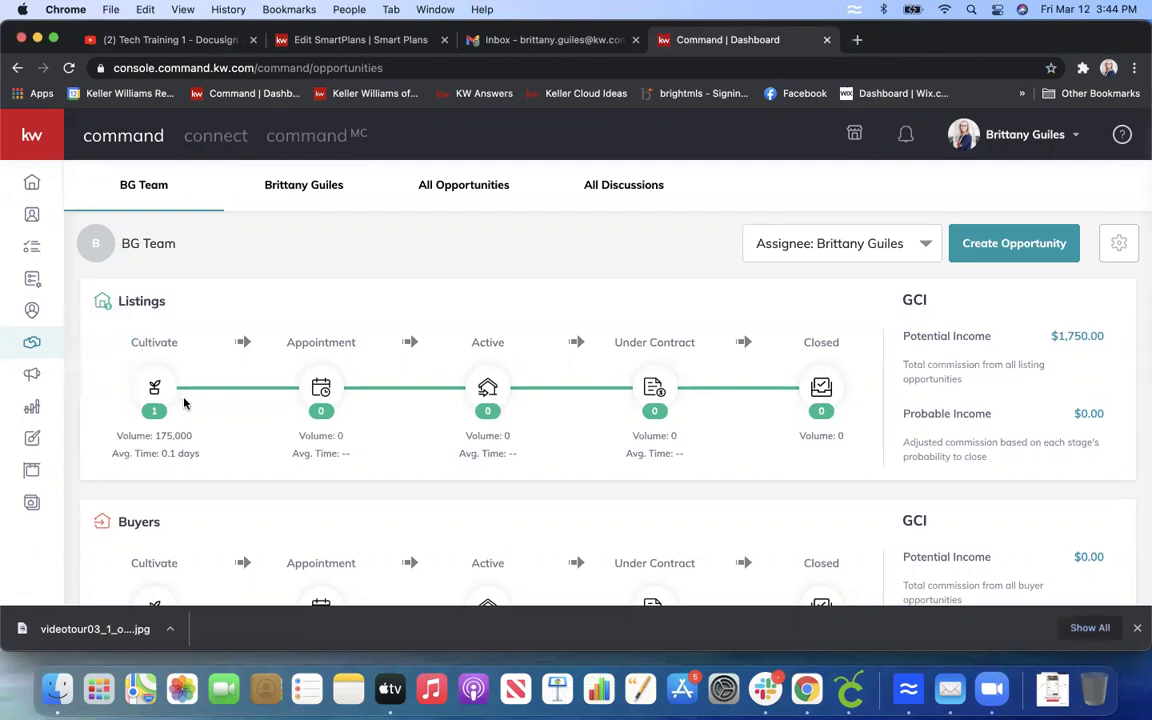
{"action": "left_click", "coordinate": [154, 396]}
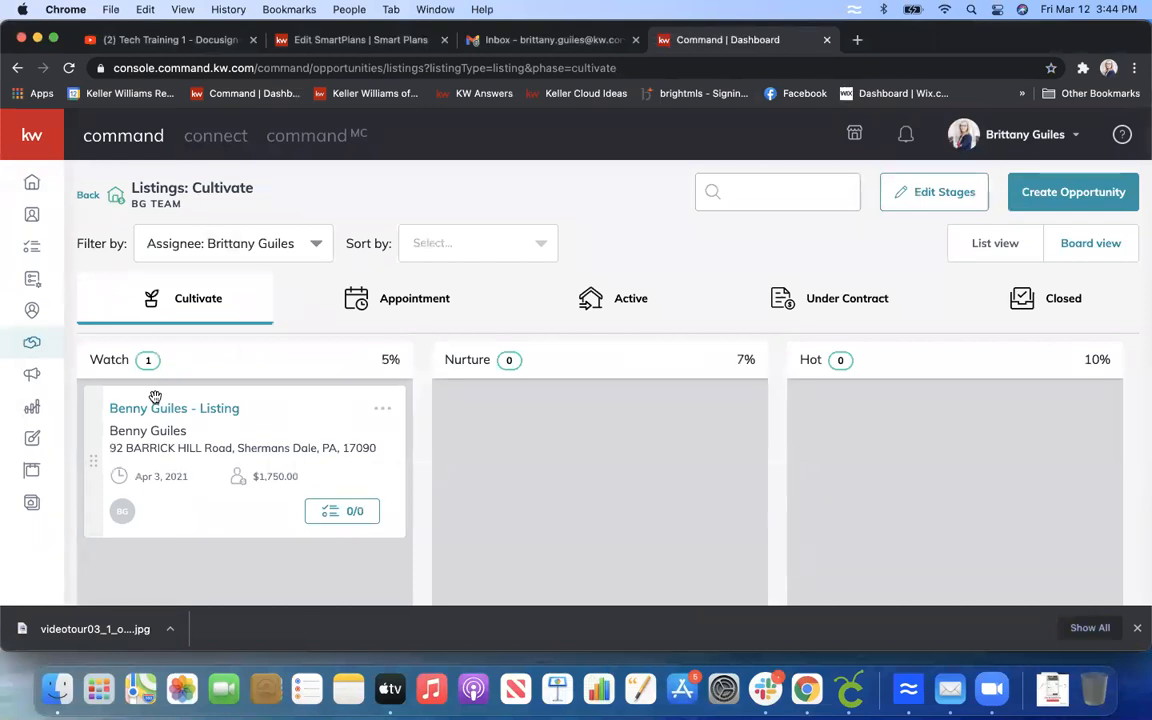
{"action": "left_click", "coordinate": [174, 408]}
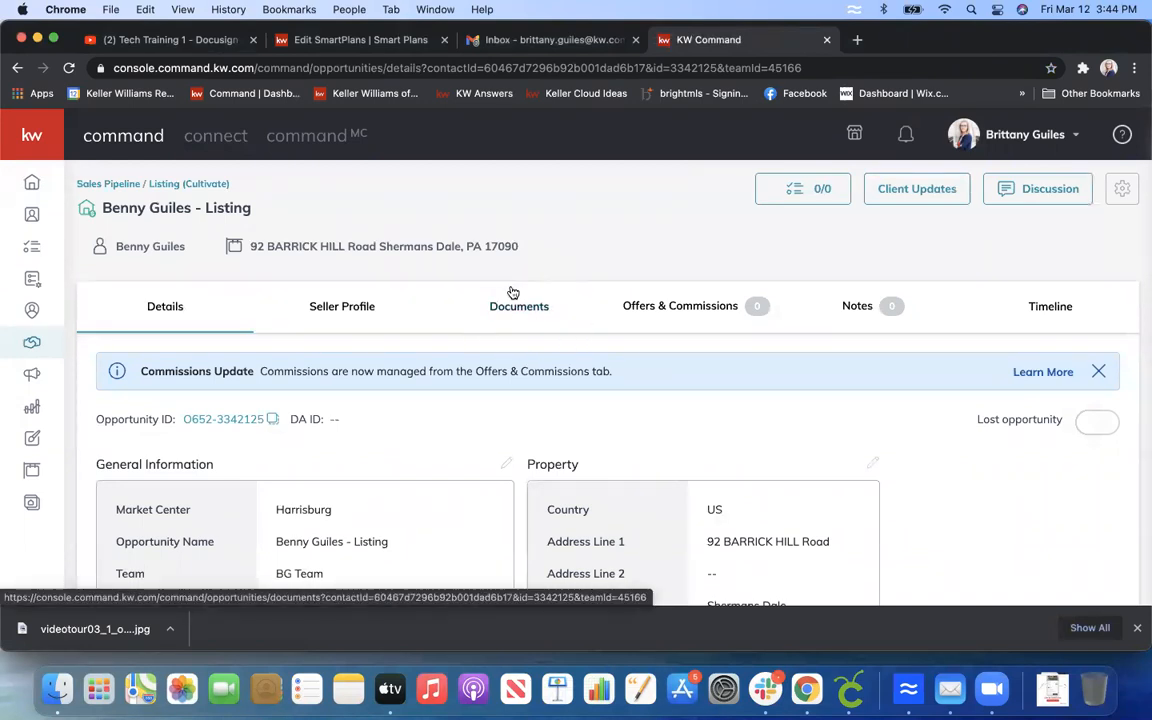
{"action": "left_click", "coordinate": [520, 306]}
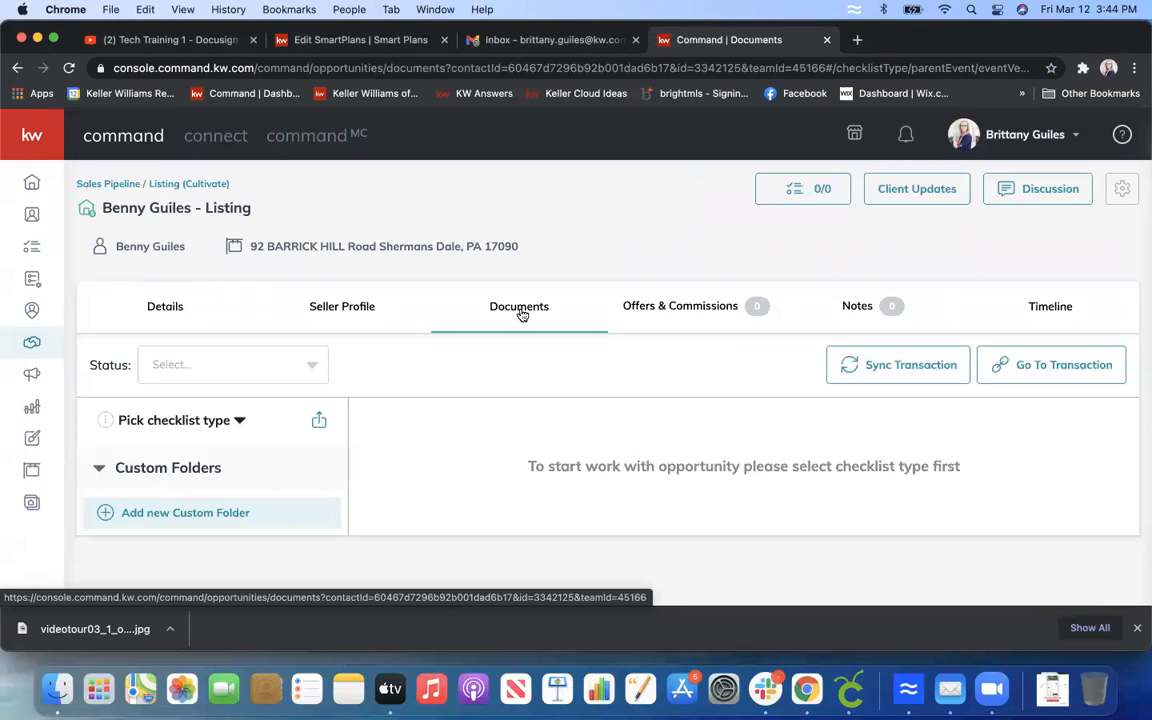
{"action": "mouse_move", "coordinate": [1050, 364]}
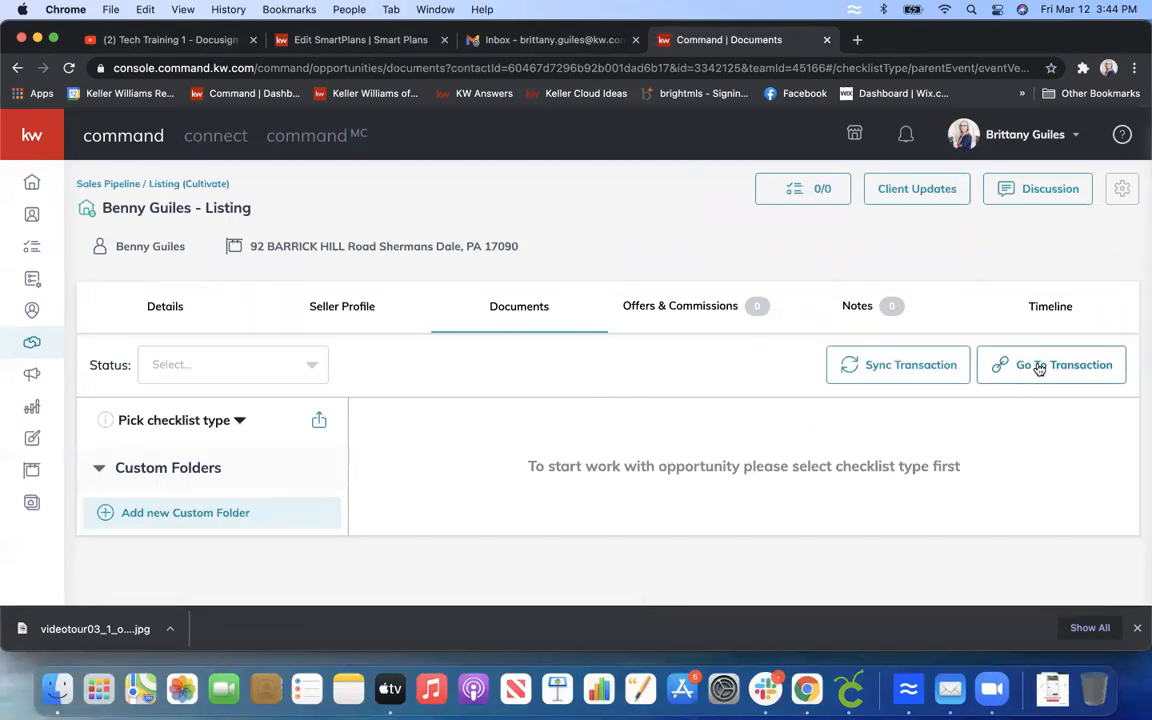
{"action": "mouse_move", "coordinate": [1018, 396]}
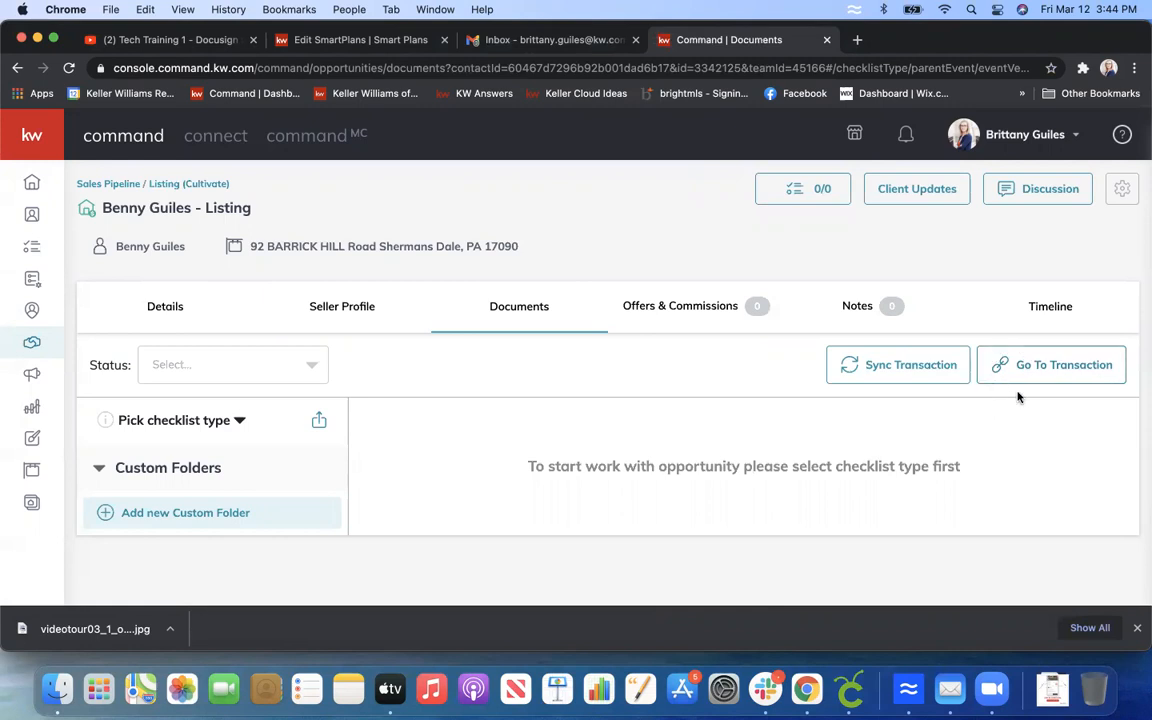
{"action": "mouse_move", "coordinate": [1016, 372]}
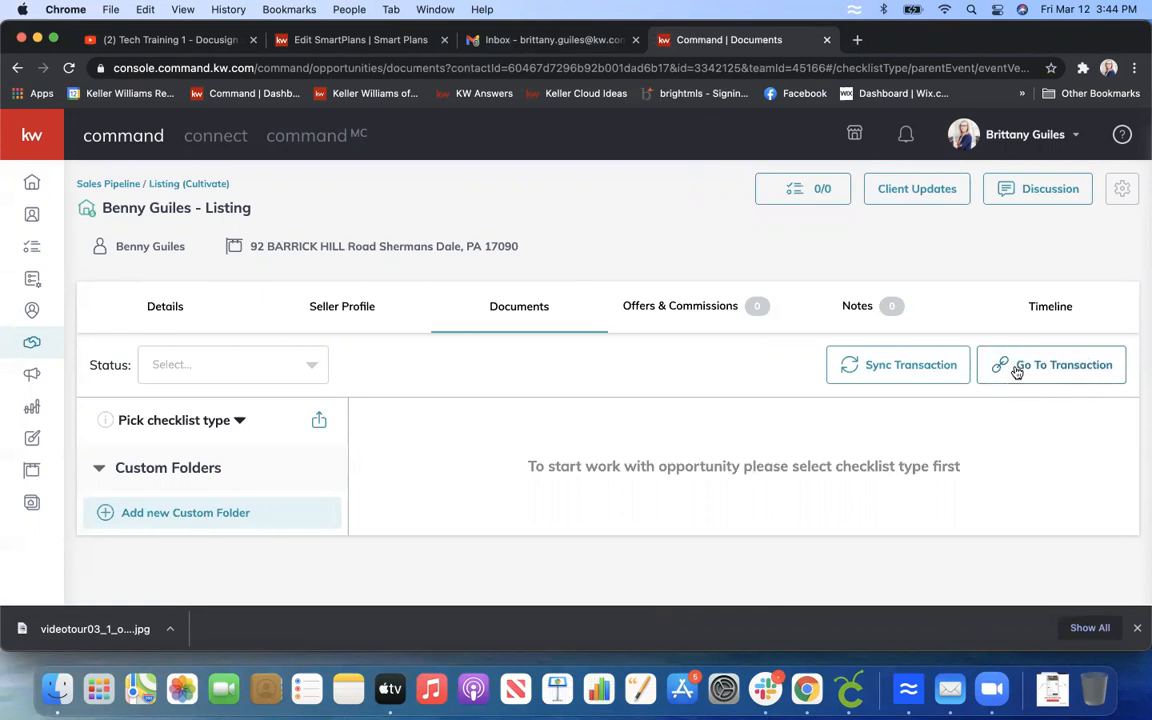
{"action": "left_click", "coordinate": [1052, 364]}
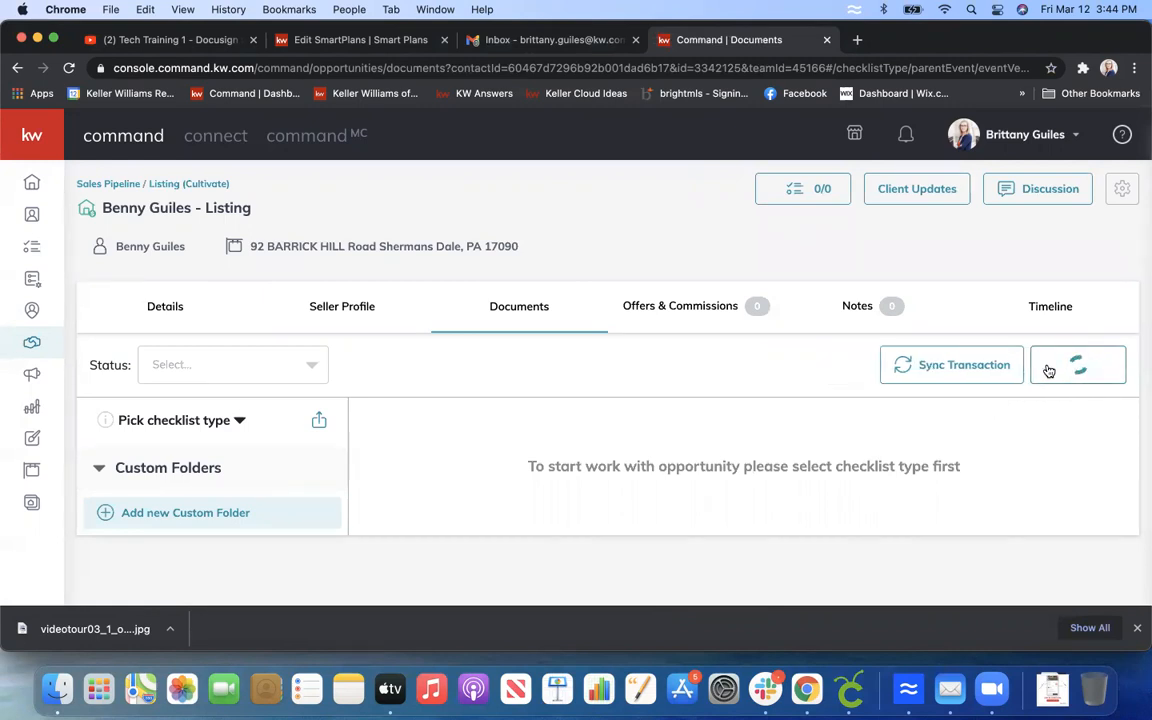
{"action": "left_click", "coordinate": [1078, 364]}
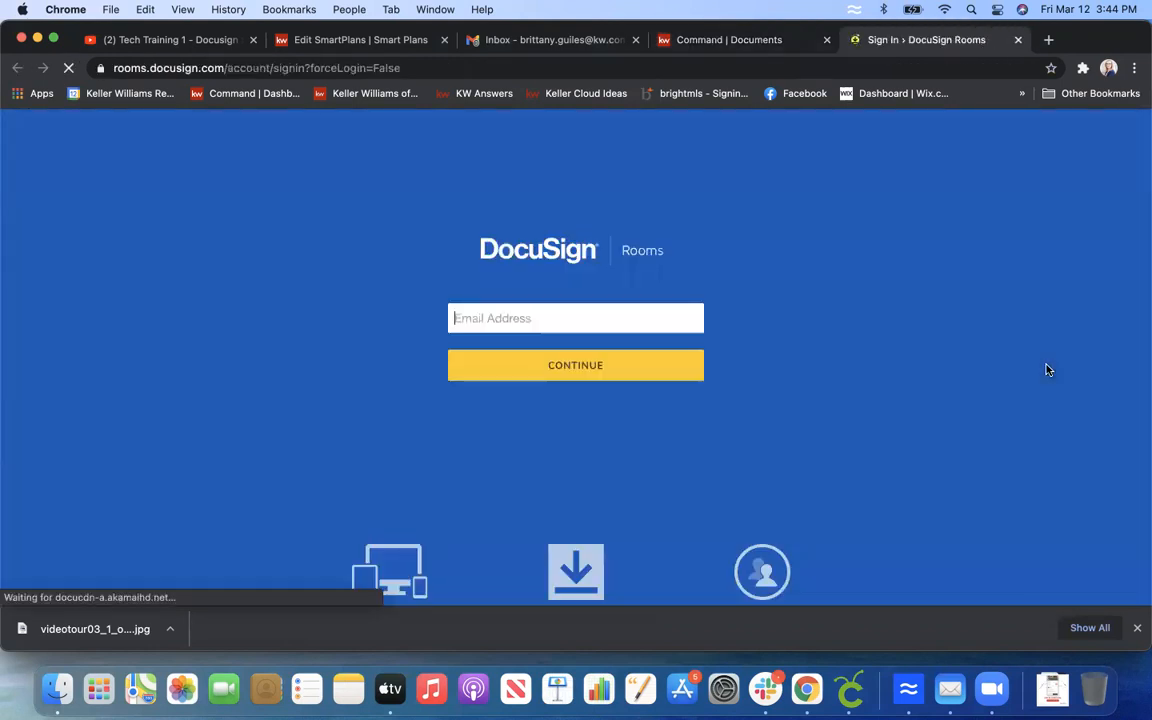
{"action": "type", "text": "brittany"}
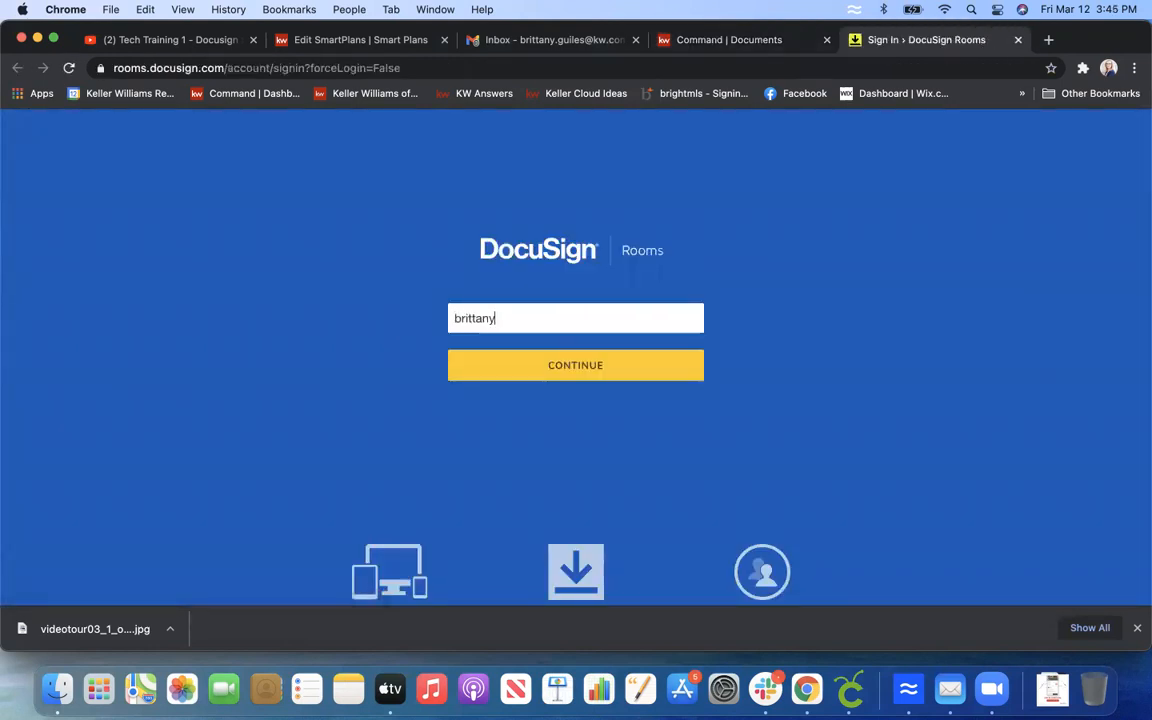
{"action": "type", "text": ".guiles"}
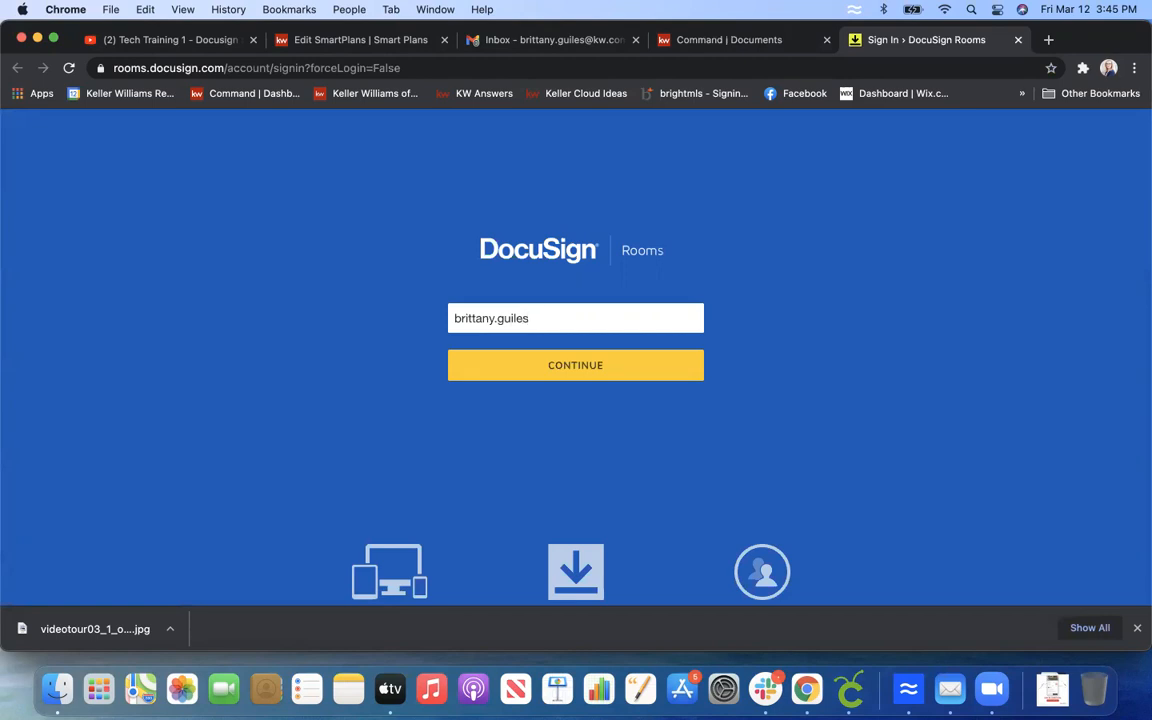
{"action": "type", "text": "@k"}
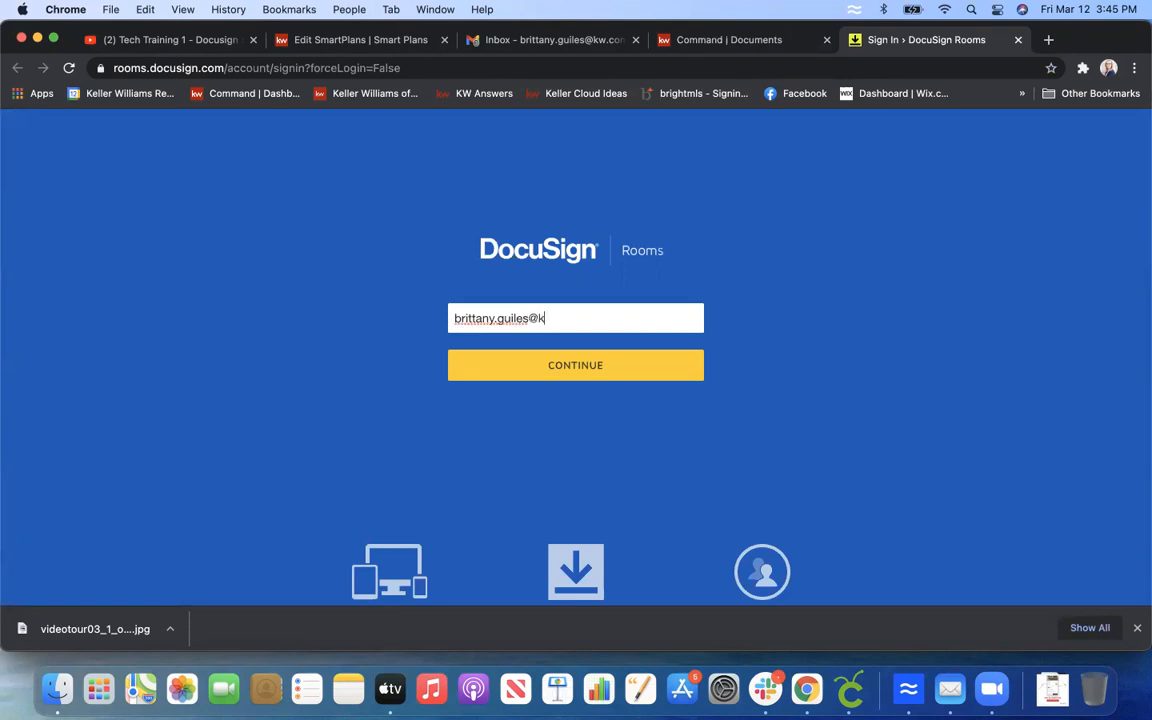
{"action": "left_click", "coordinate": [576, 364]}
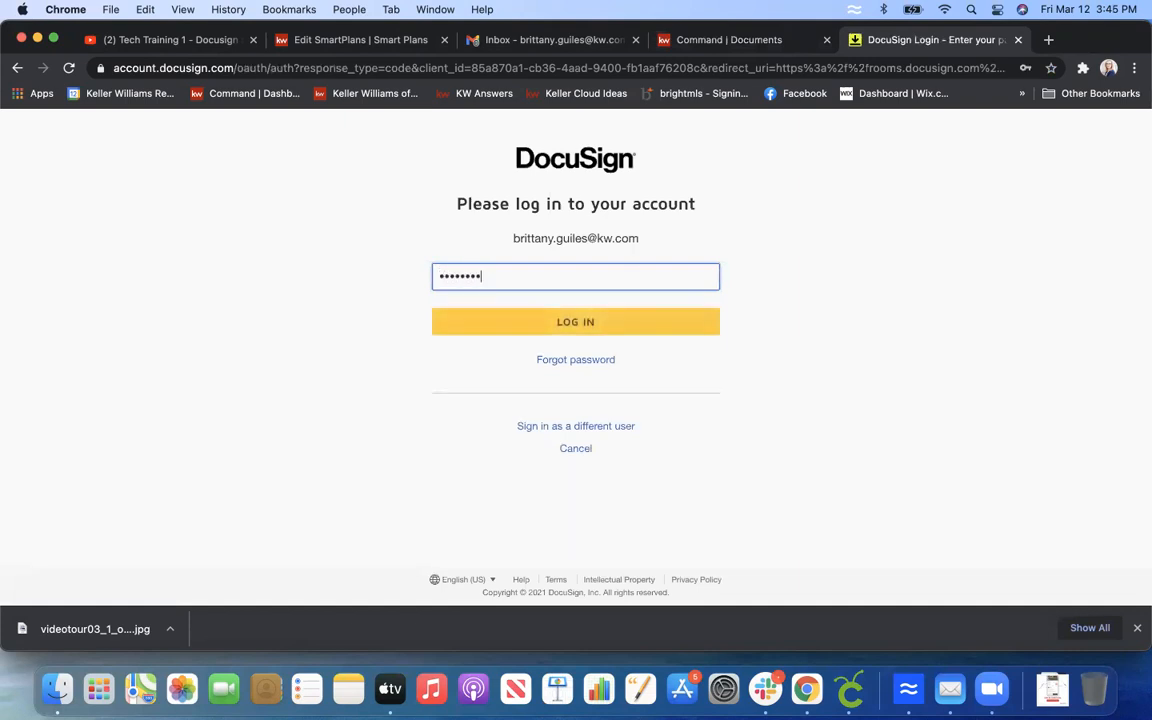
Submit the password, then resubmit it after the invalid-login message.
{"action": "left_click", "coordinate": [576, 320]}
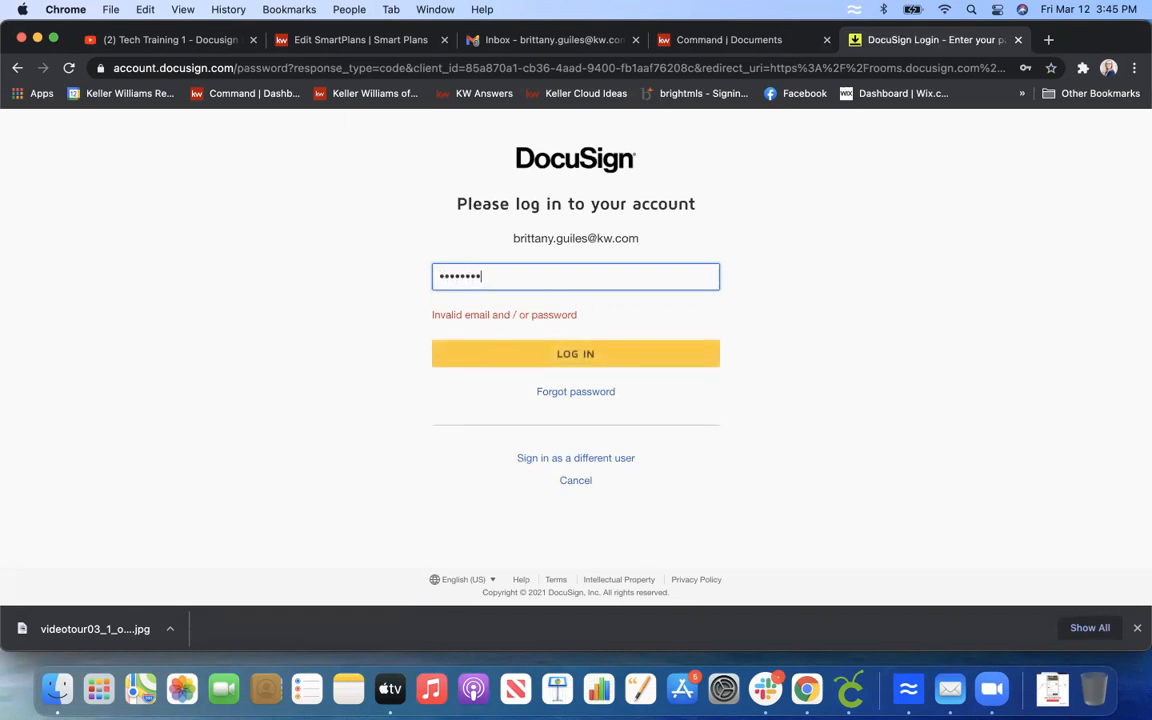
{"action": "left_click", "coordinate": [576, 352]}
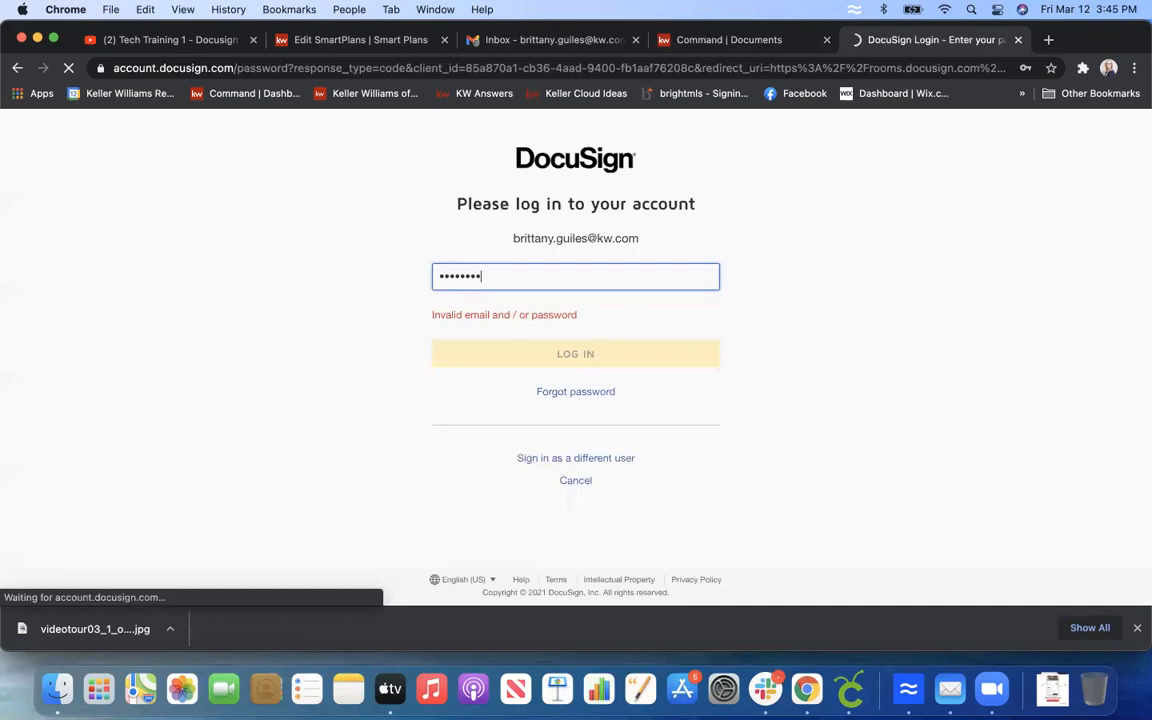
{"action": "left_click", "coordinate": [576, 352]}
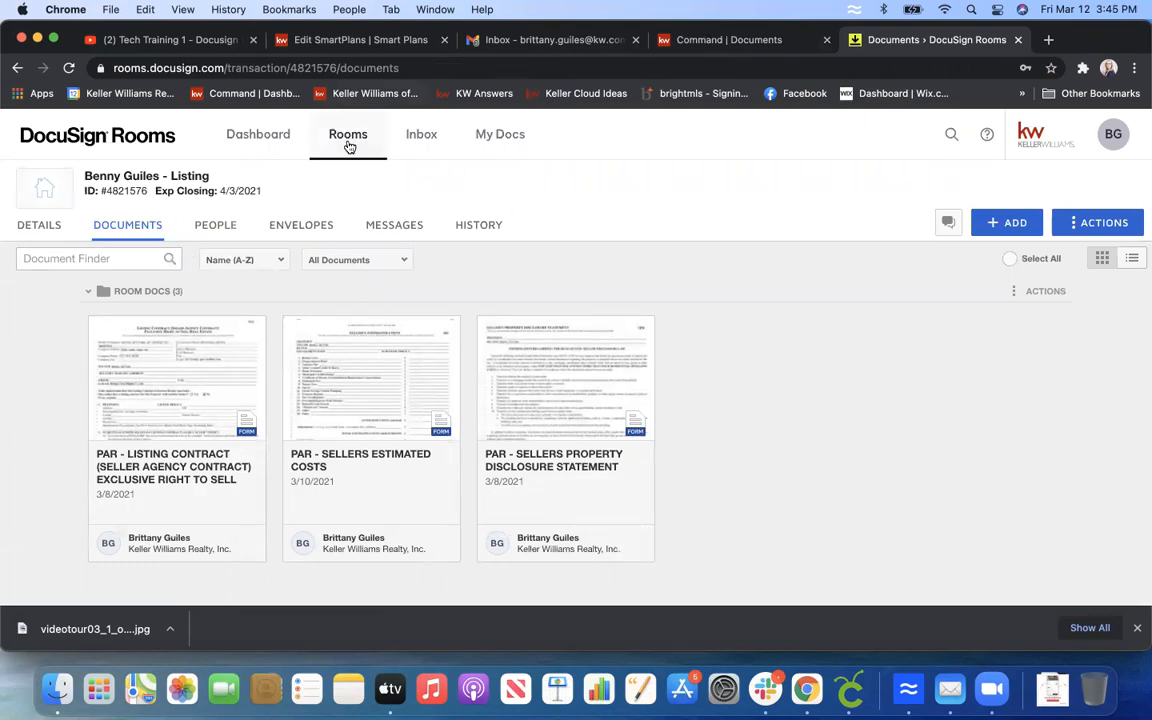
{"action": "mouse_move", "coordinate": [108, 384]}
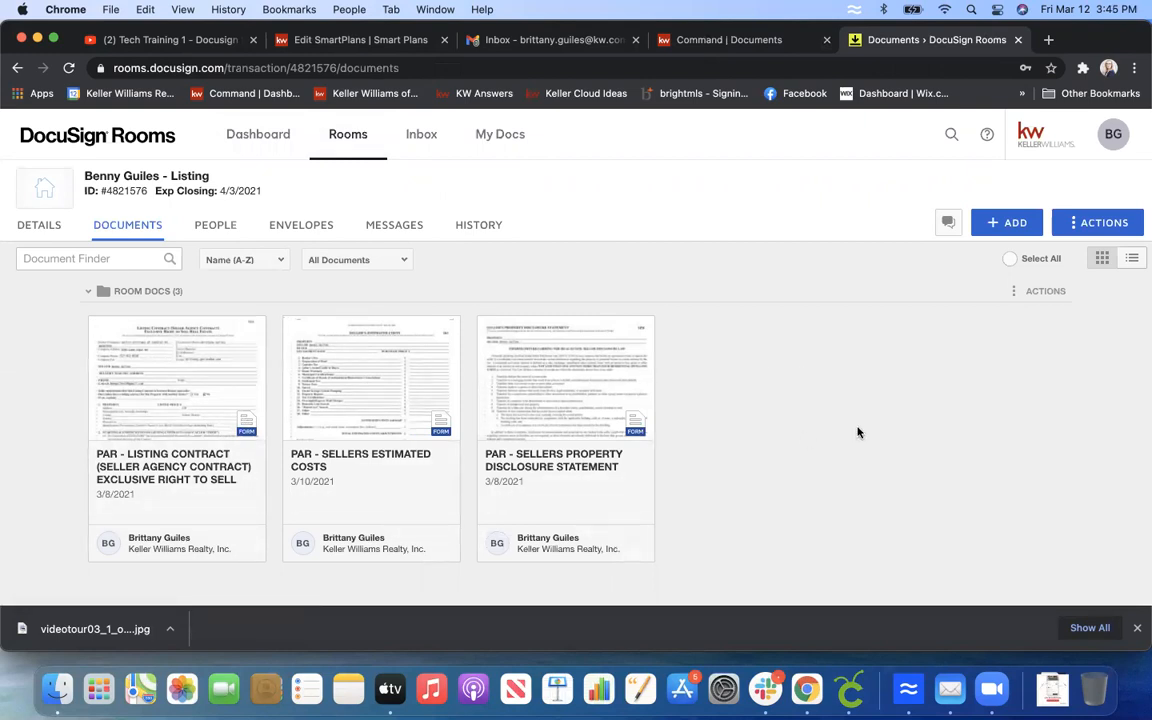
{"action": "mouse_move", "coordinate": [740, 418]}
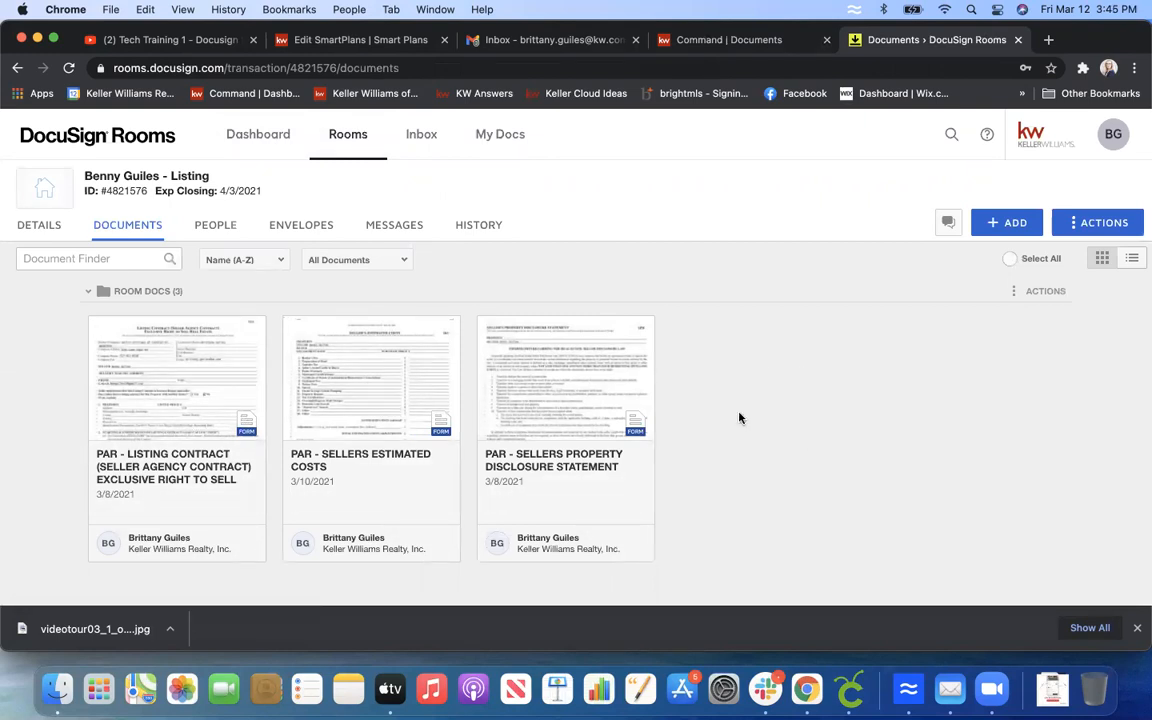
Review the room's envelopes, return to Documents and bring up the add-document sources.
{"action": "left_click", "coordinate": [300, 224]}
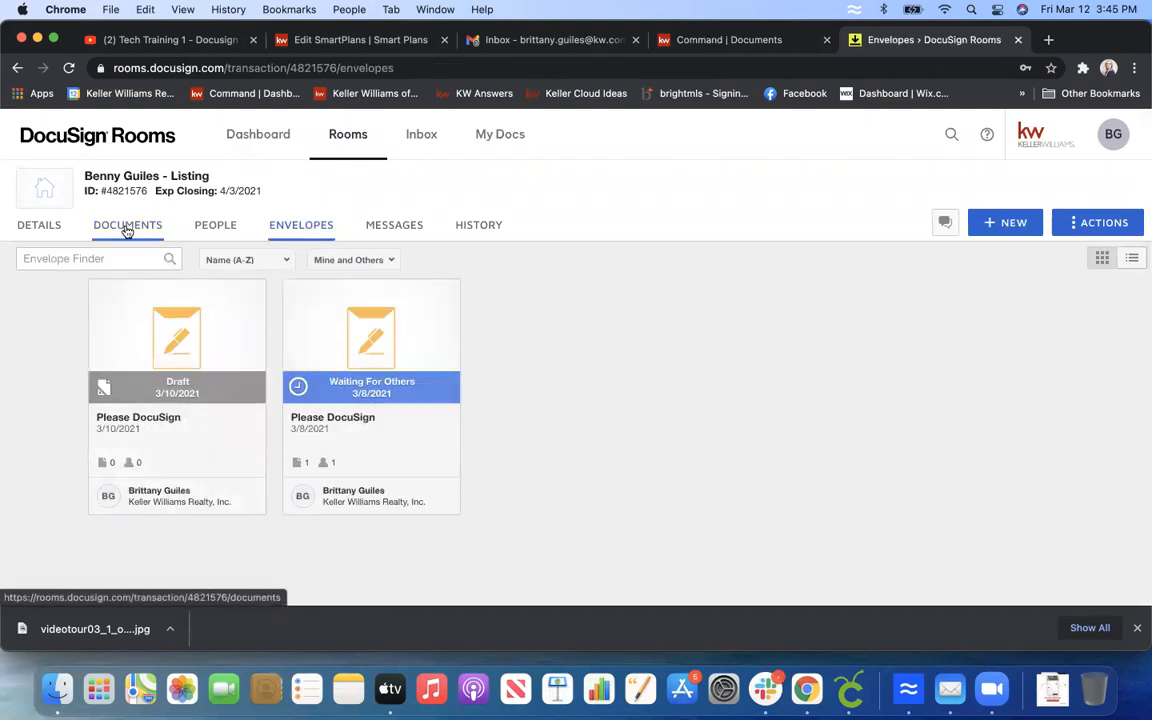
{"action": "left_click", "coordinate": [128, 224]}
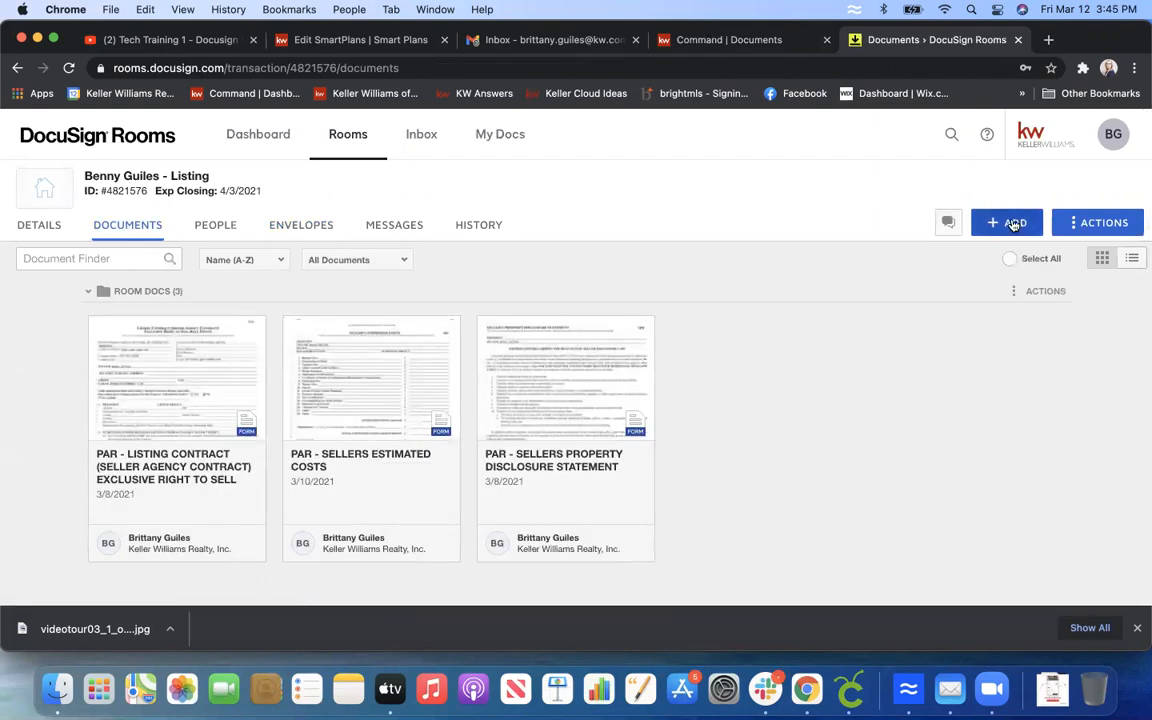
{"action": "left_click", "coordinate": [1006, 222]}
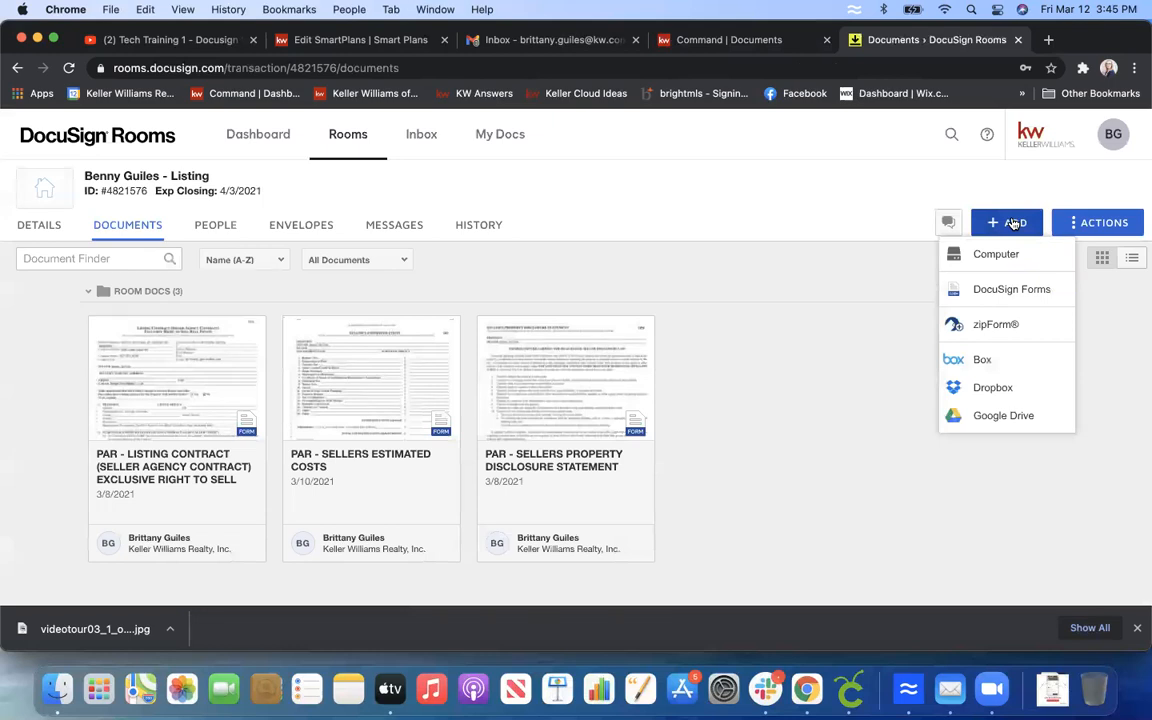
{"action": "mouse_move", "coordinate": [1012, 288]}
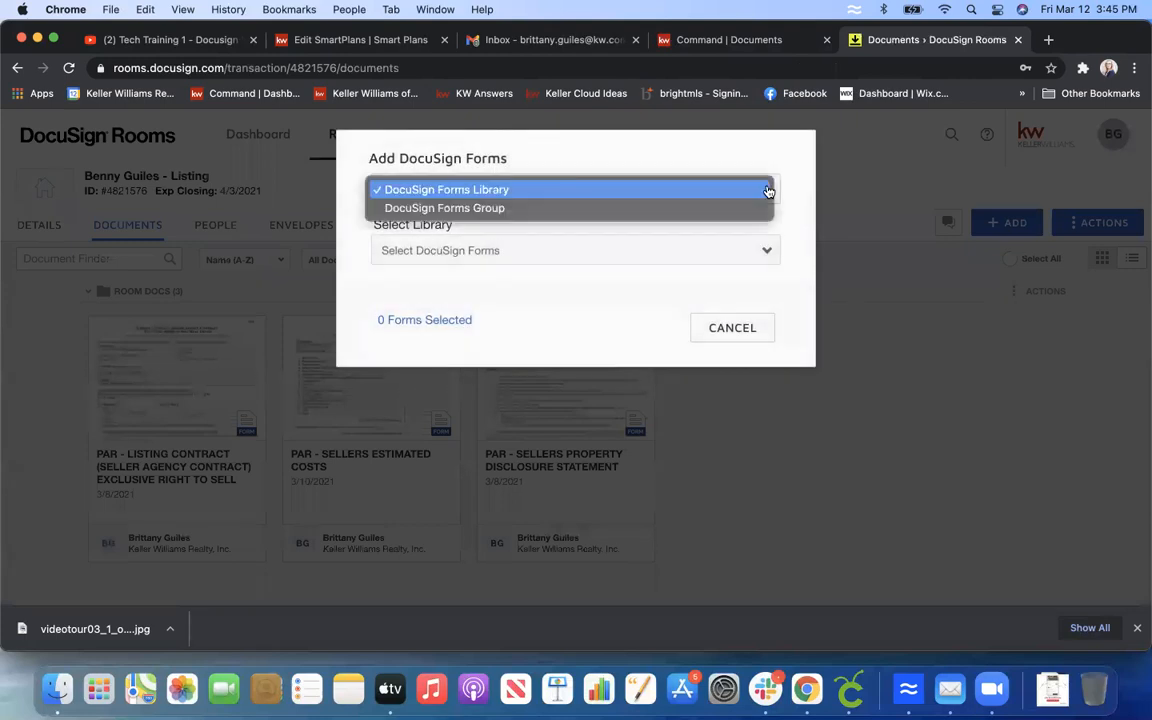
{"action": "mouse_move", "coordinate": [568, 208]}
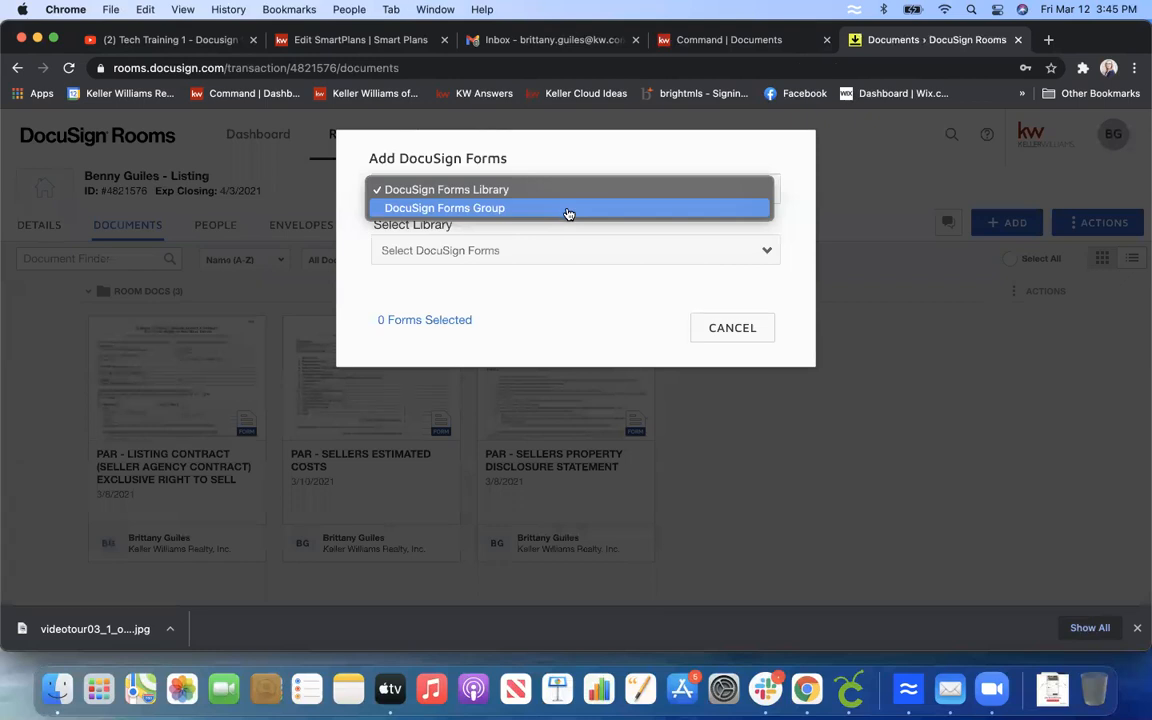
{"action": "mouse_move", "coordinate": [384, 210]}
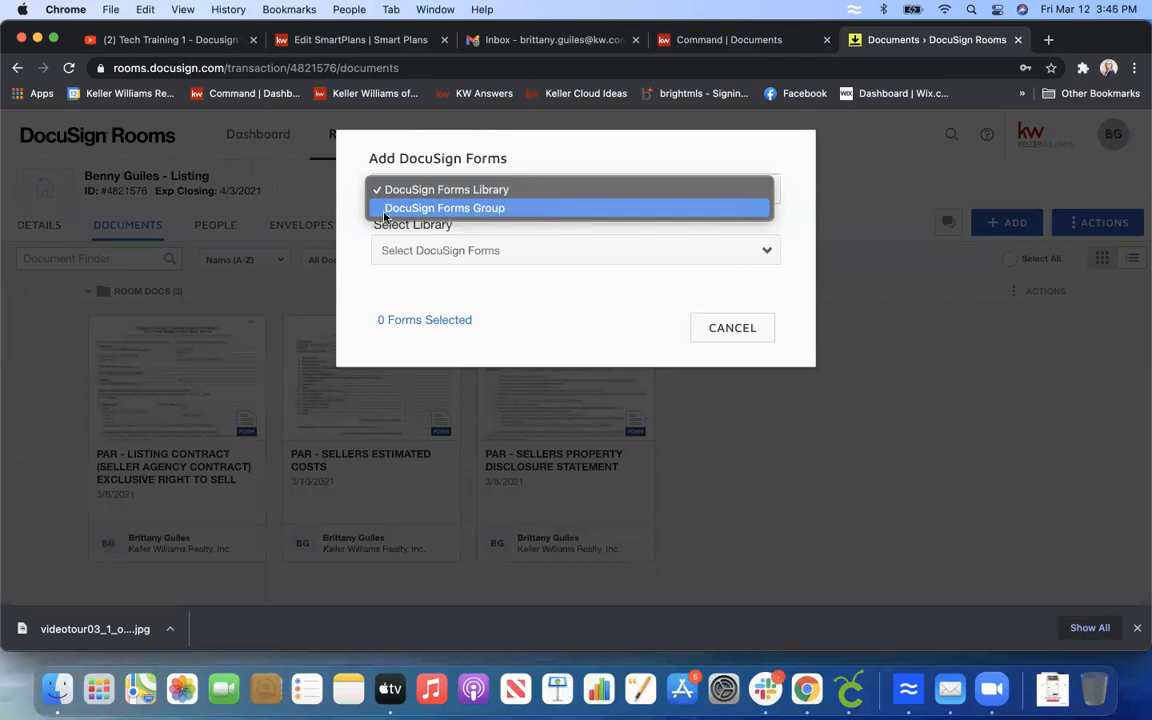
Switch the add-forms source to DocuSign Forms Group and list its groups.
{"action": "left_click", "coordinate": [444, 208]}
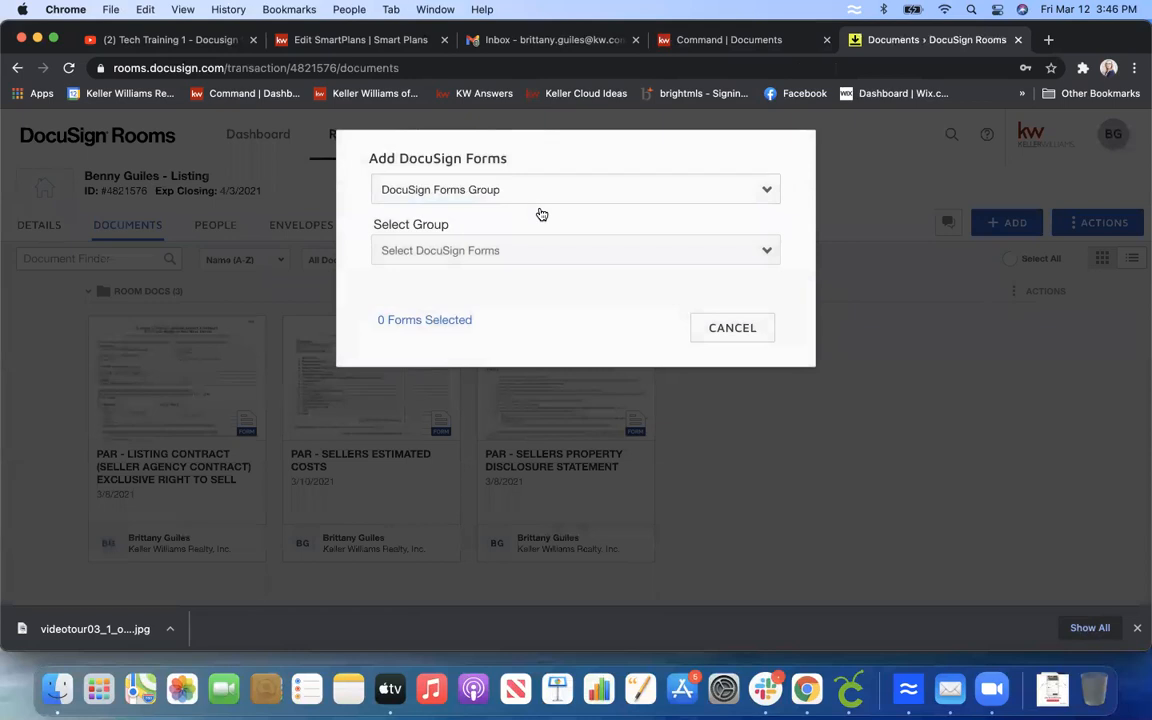
{"action": "left_click", "coordinate": [576, 250]}
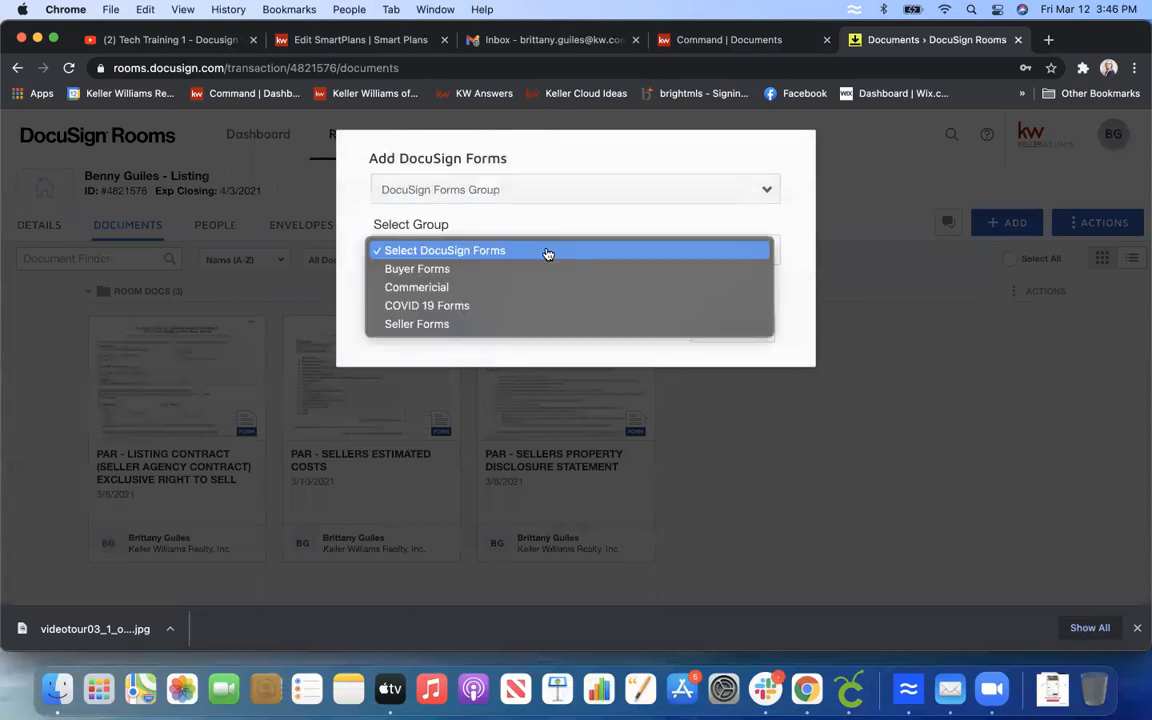
{"action": "mouse_move", "coordinate": [518, 268]}
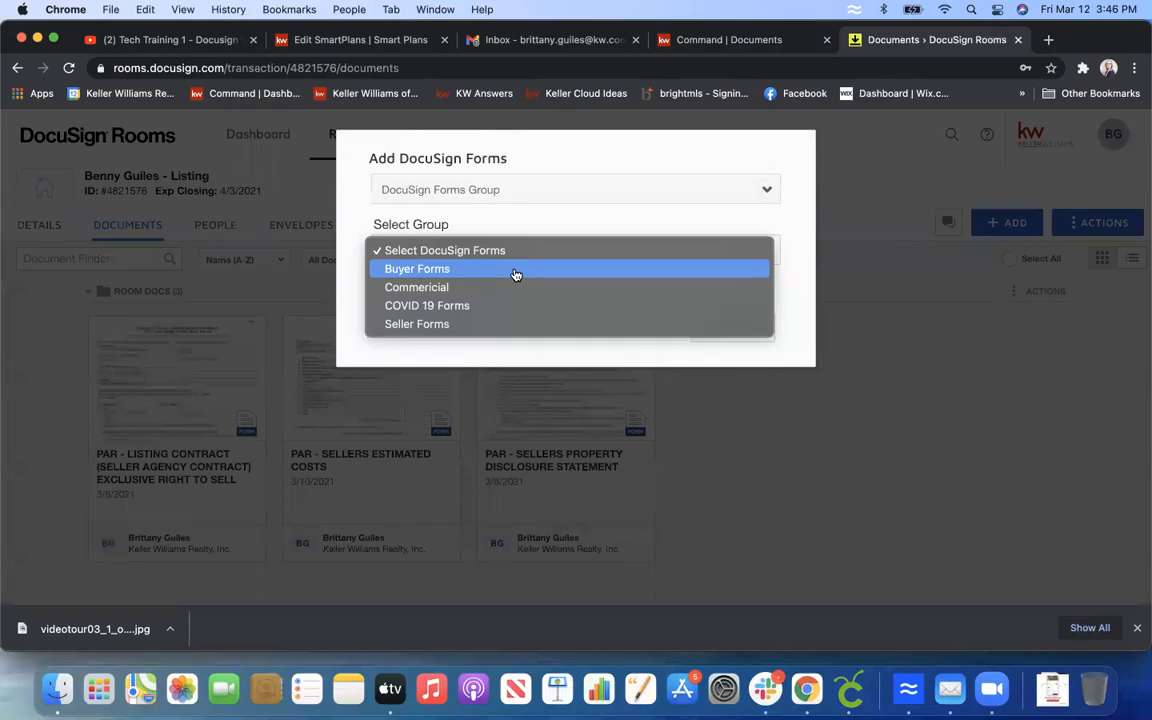
{"action": "mouse_move", "coordinate": [504, 280]}
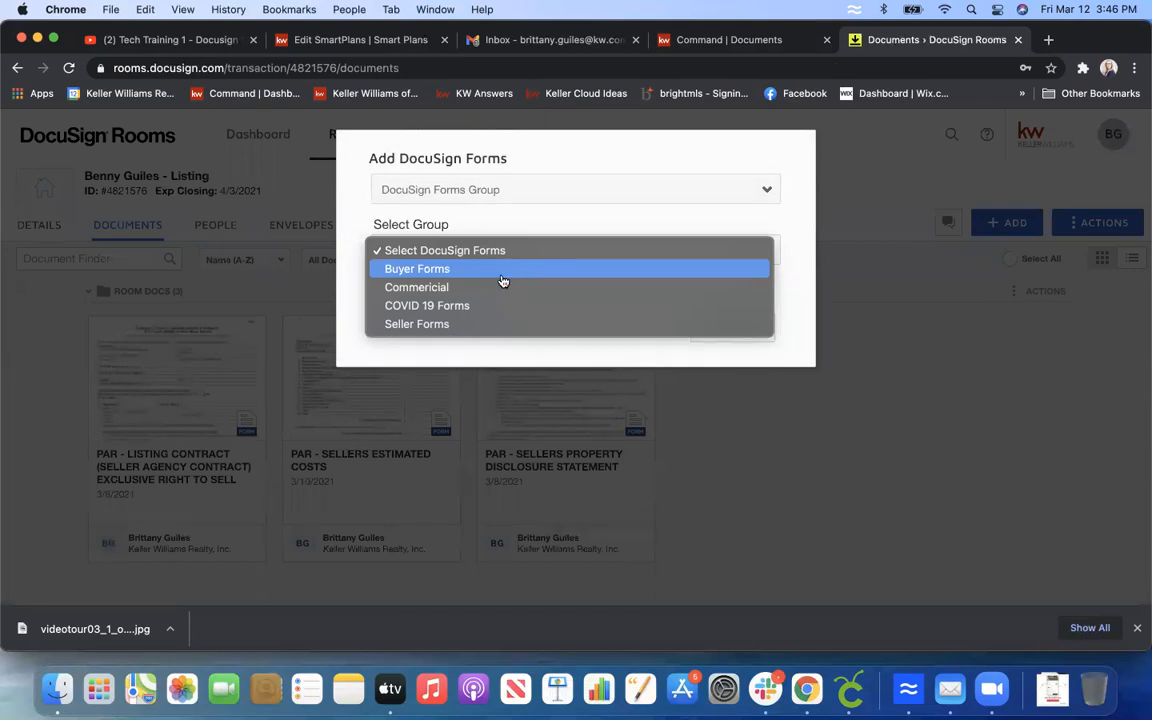
{"action": "mouse_move", "coordinate": [480, 304]}
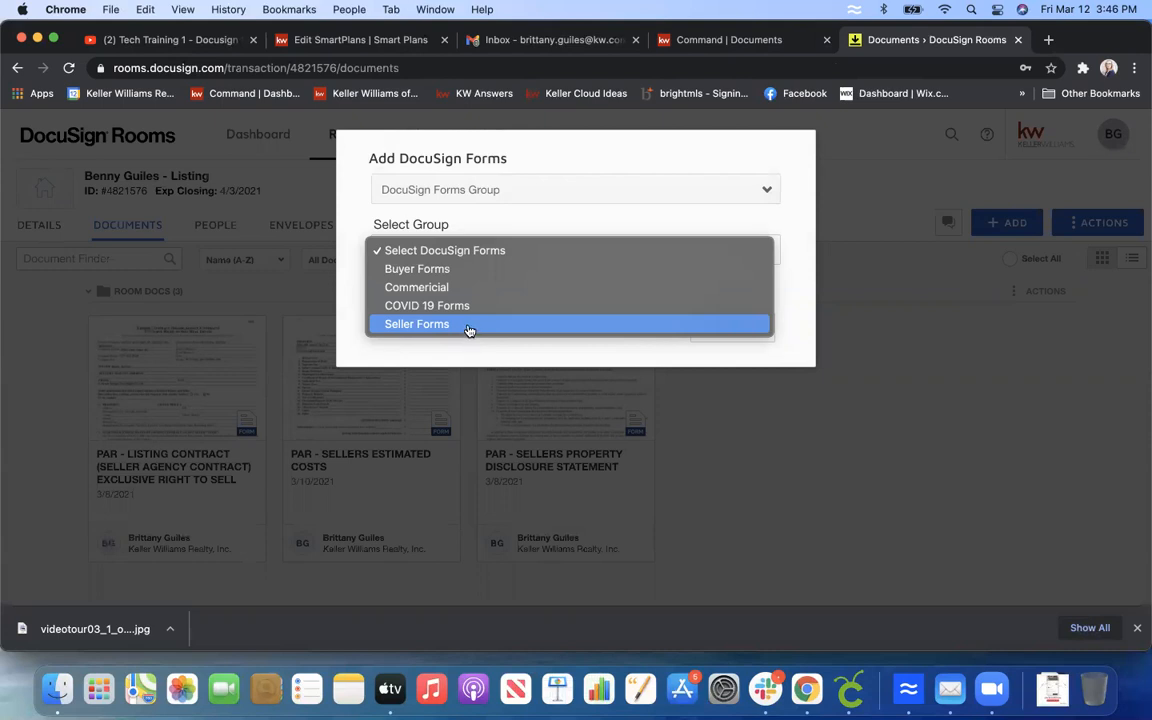
Add the PAR - Change in Terms Addendum to Agreement of Sale from Seller Forms.
{"action": "left_click", "coordinate": [416, 324]}
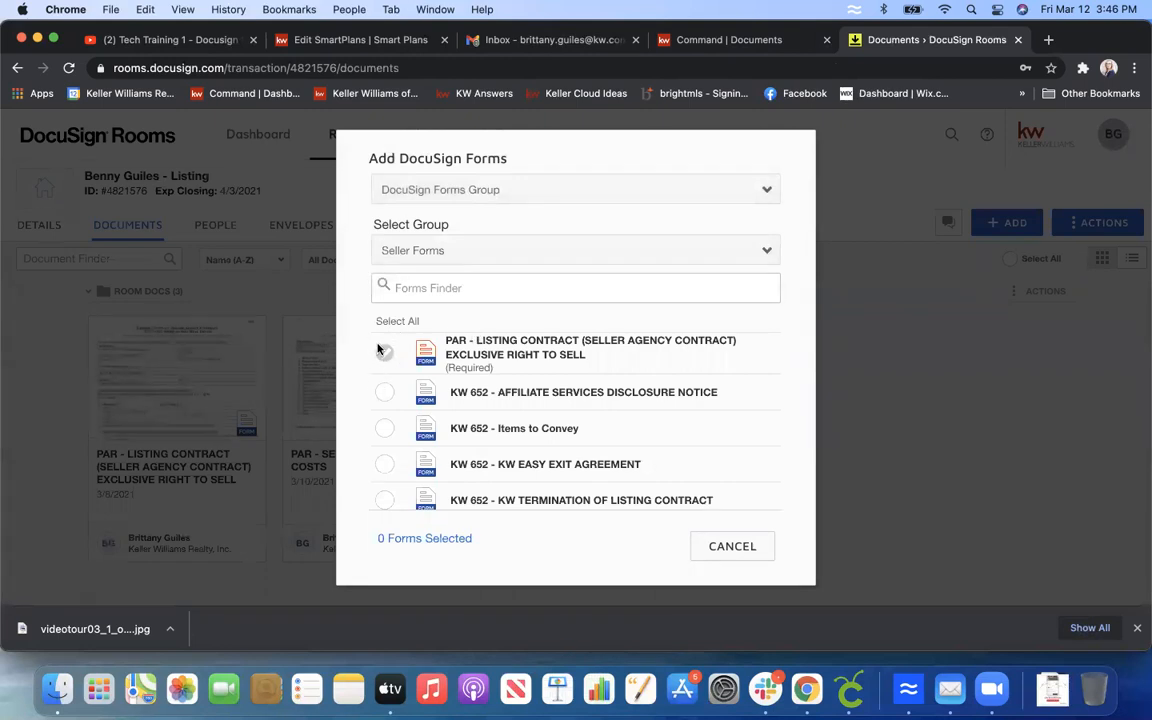
{"action": "left_click", "coordinate": [384, 352]}
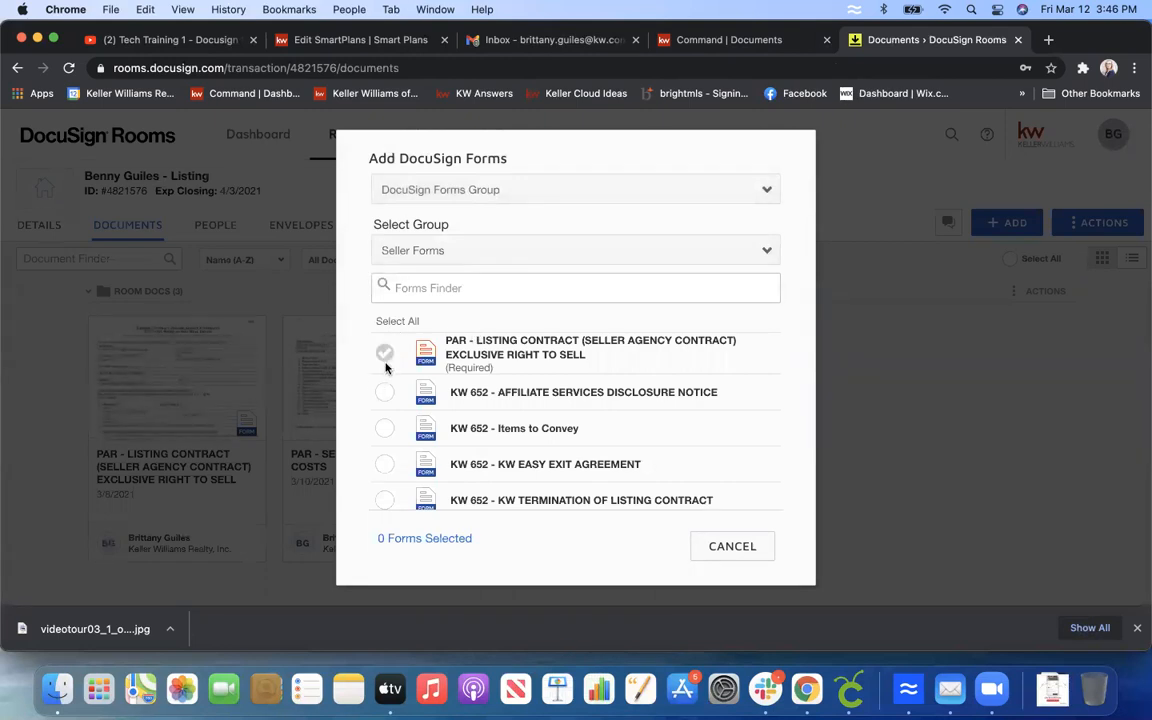
{"action": "mouse_move", "coordinate": [354, 396]}
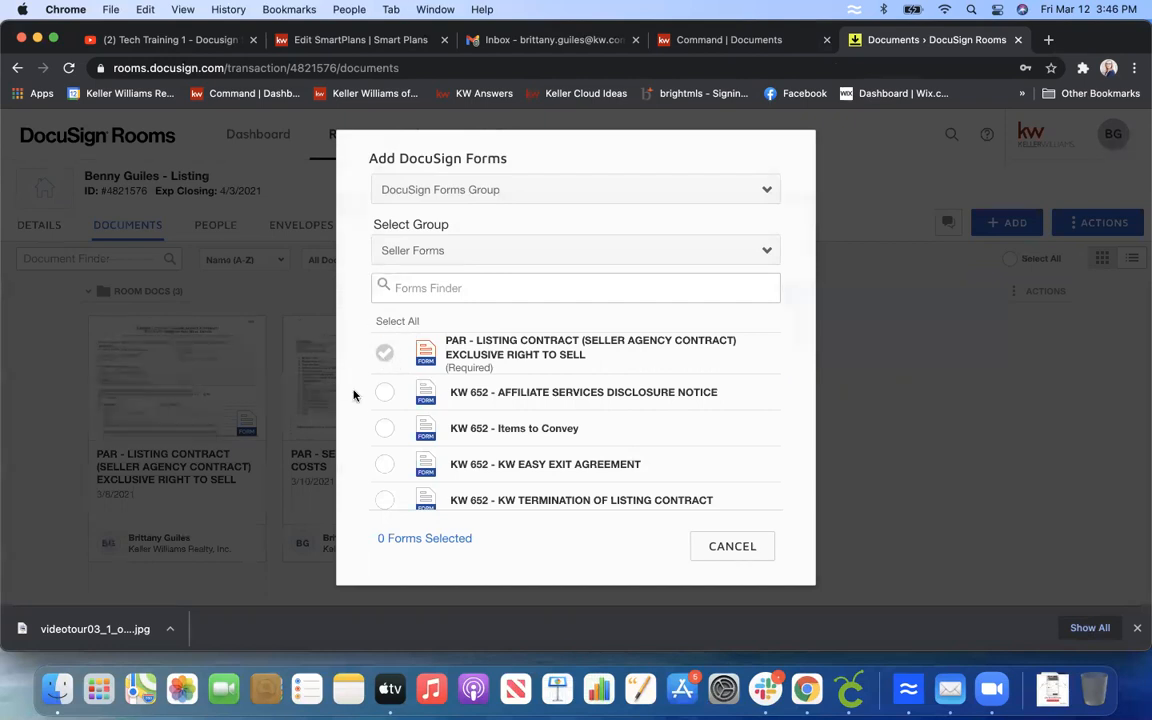
{"action": "mouse_move", "coordinate": [626, 436]}
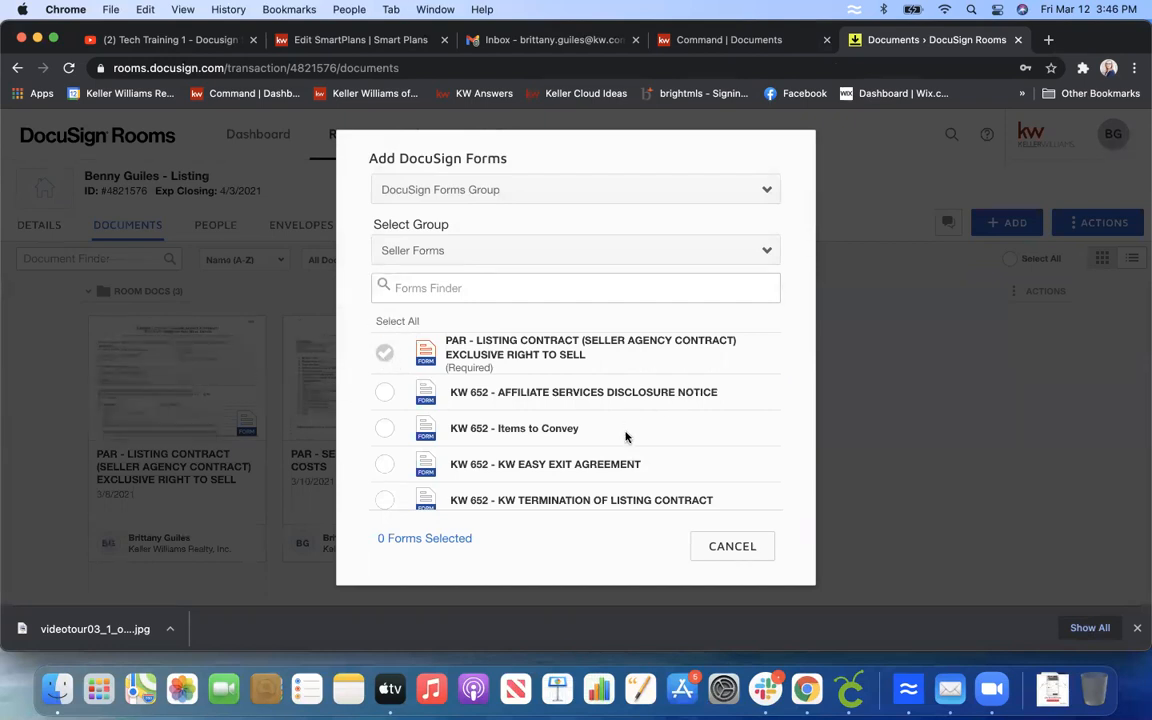
{"action": "scroll", "scroll_direction": "down", "scroll_amount": 3}
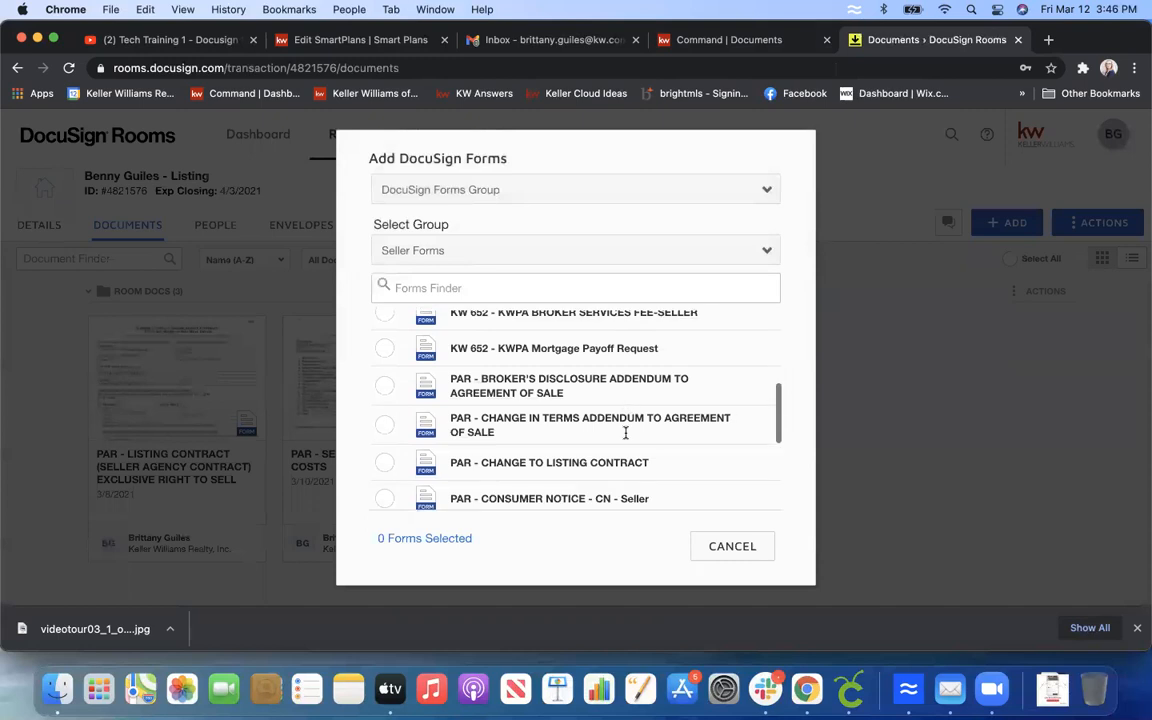
{"action": "scroll", "scroll_direction": "down", "scroll_amount": 3}
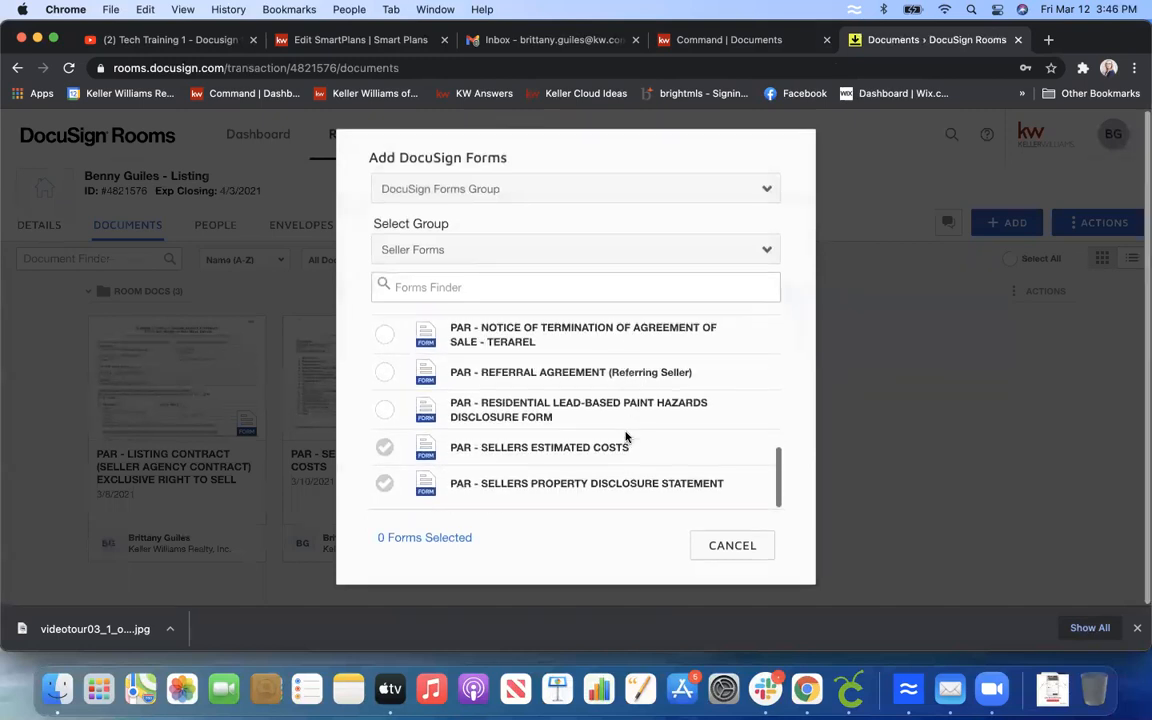
{"action": "mouse_move", "coordinate": [478, 420]}
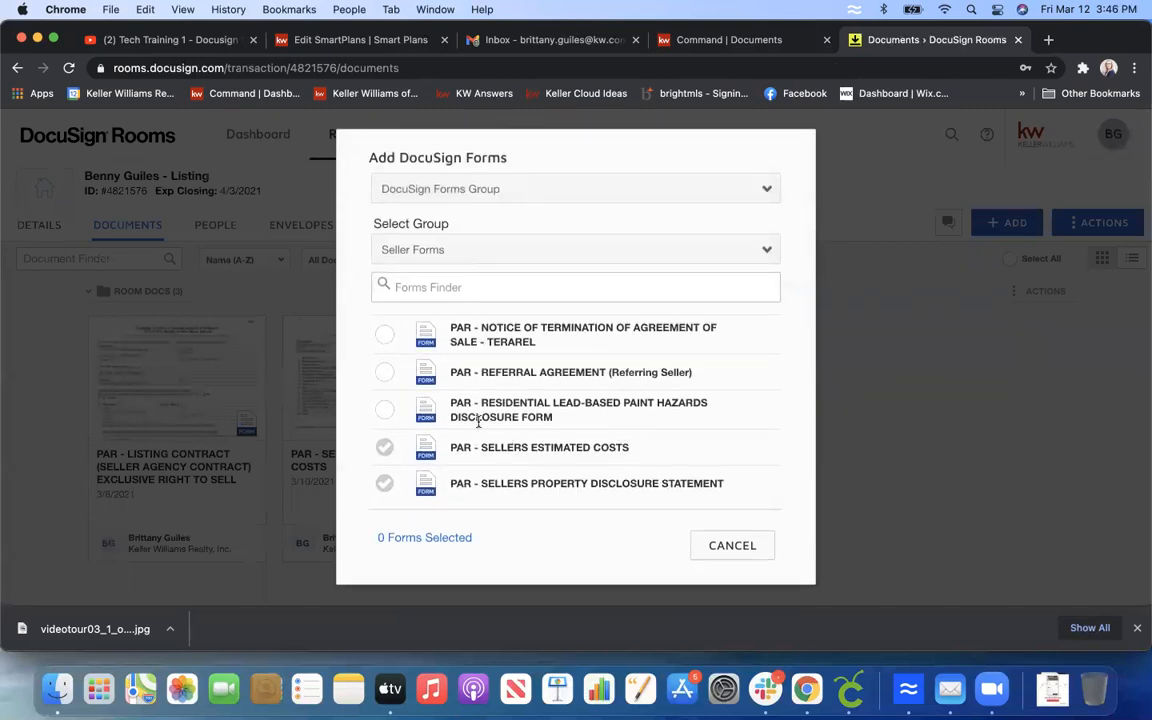
{"action": "scroll", "scroll_direction": "up", "scroll_amount": 3}
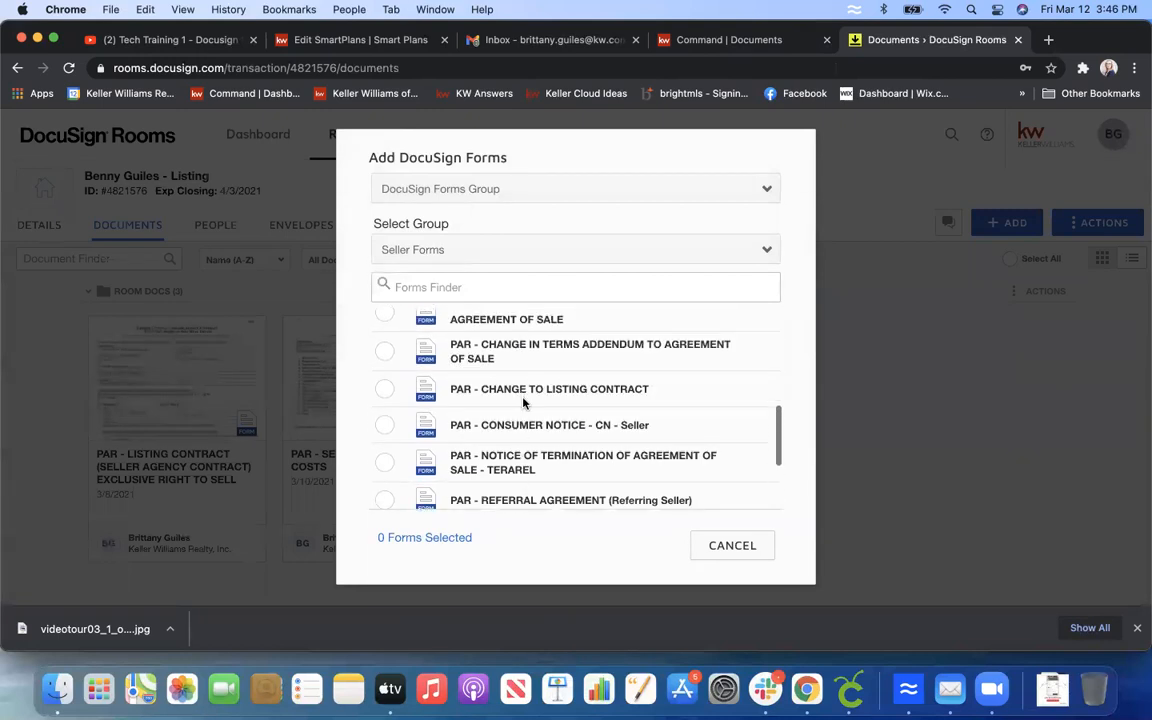
{"action": "scroll", "scroll_direction": "up", "scroll_amount": 3}
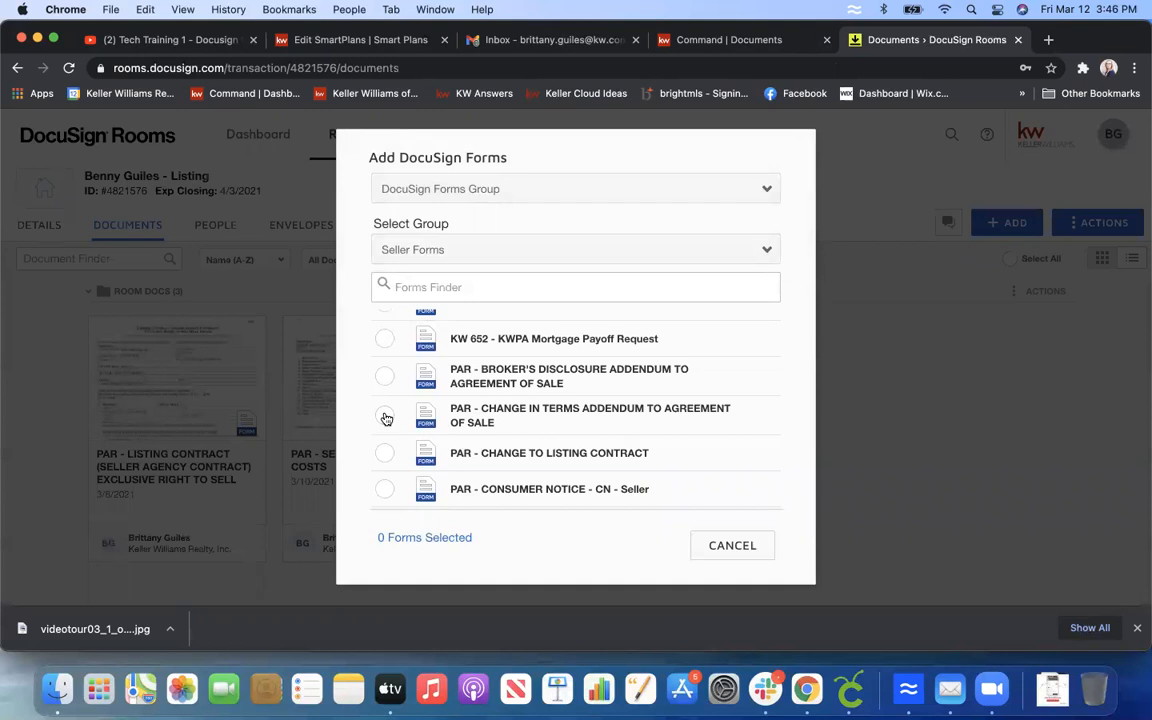
{"action": "left_click", "coordinate": [384, 414]}
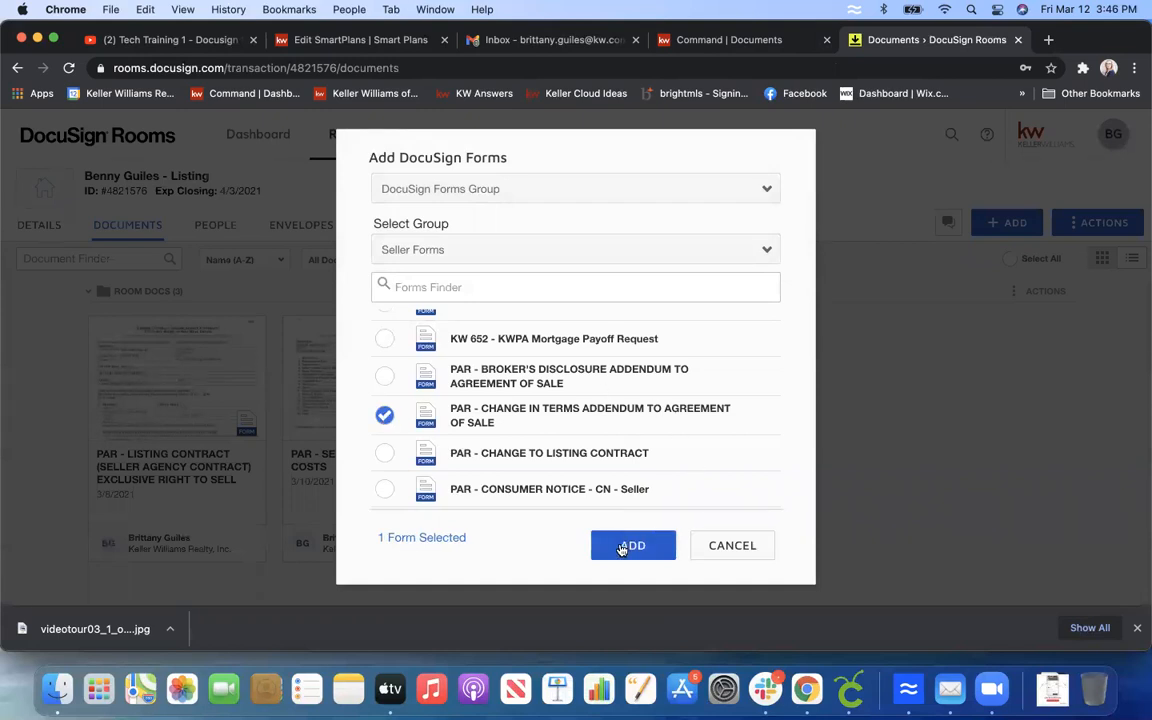
{"action": "left_click", "coordinate": [632, 544]}
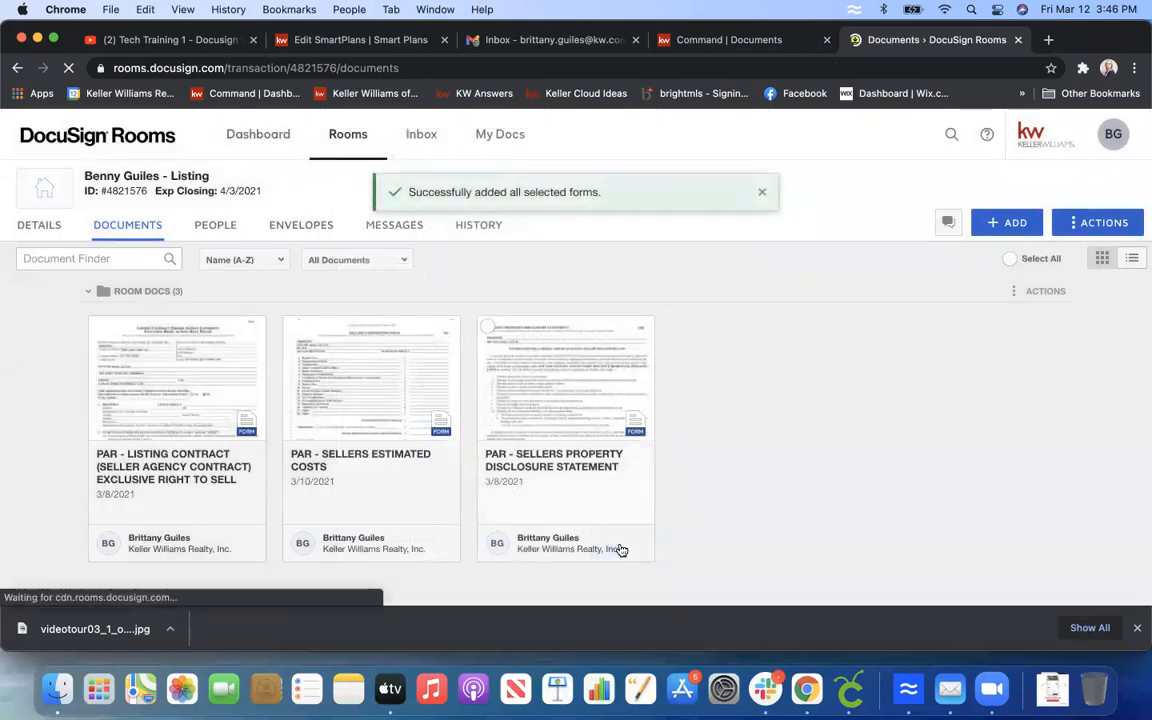